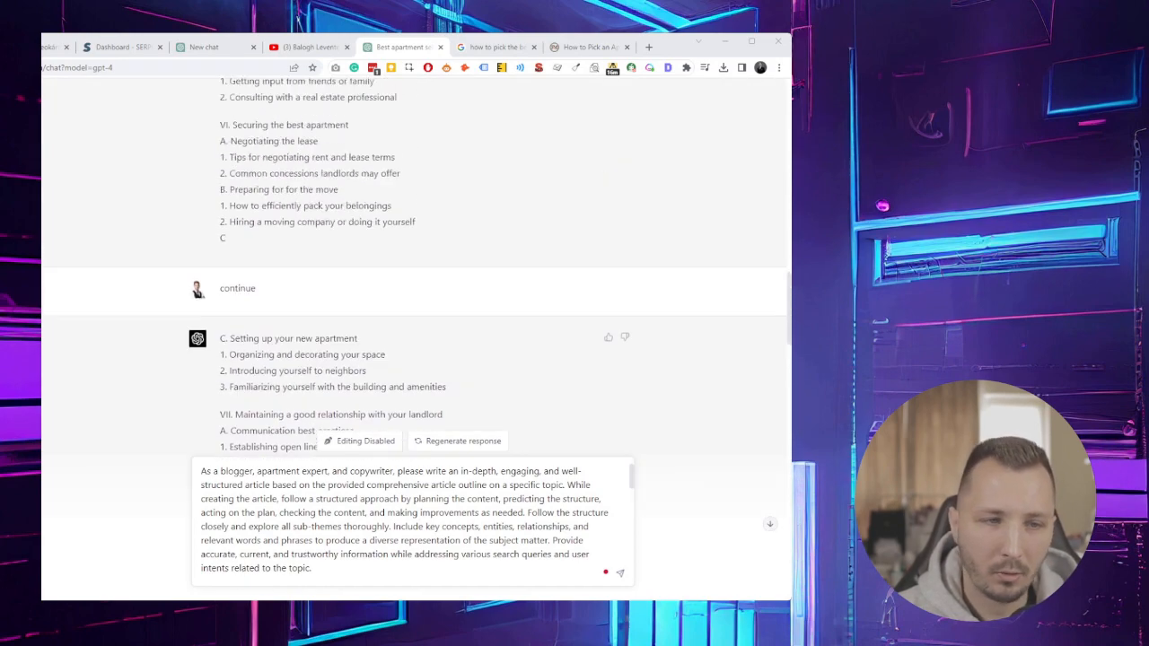
- Scroll through the prompt and mark the word 'apartment' in it
scroll("down", 3)
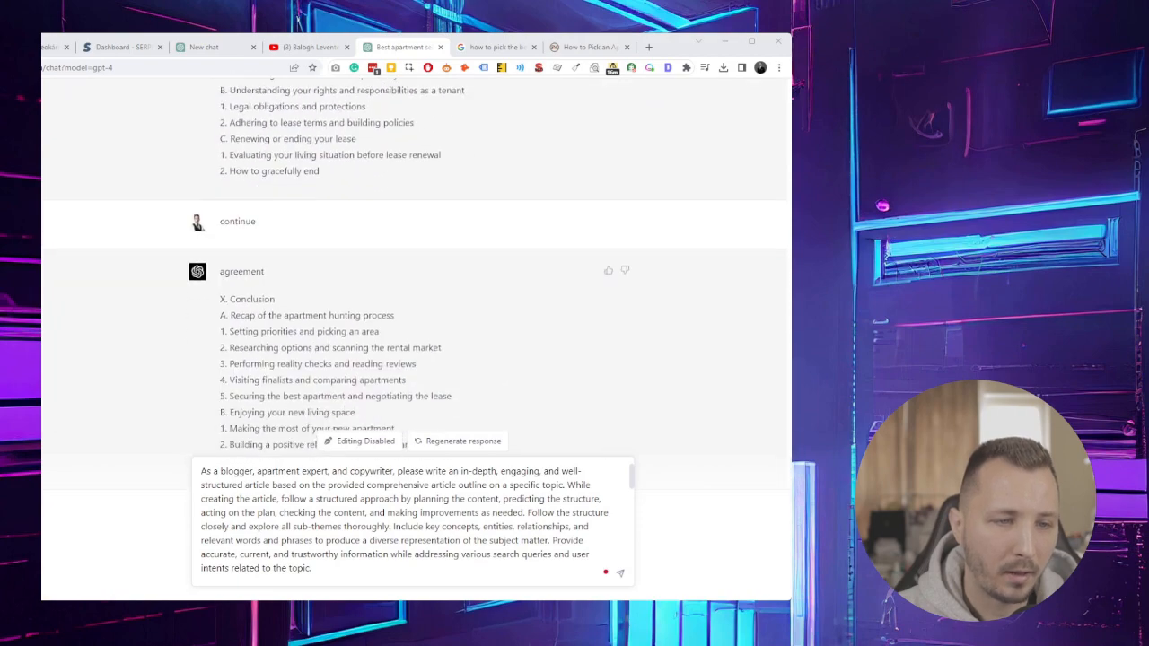
scroll("up", 3)
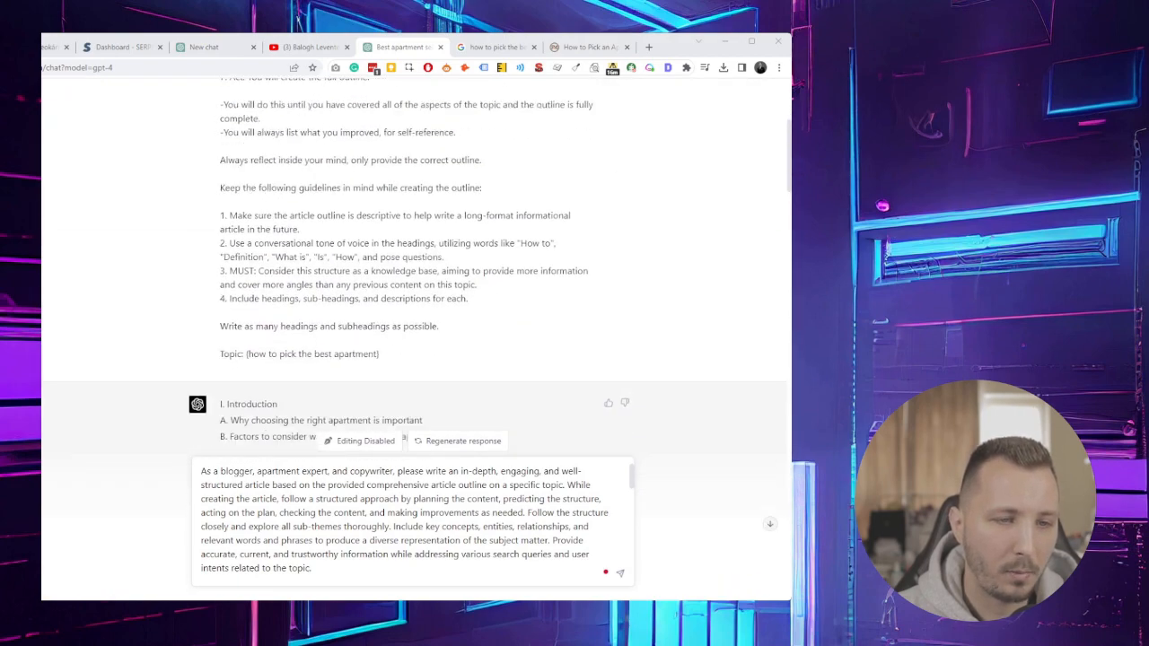
scroll("down", 3)
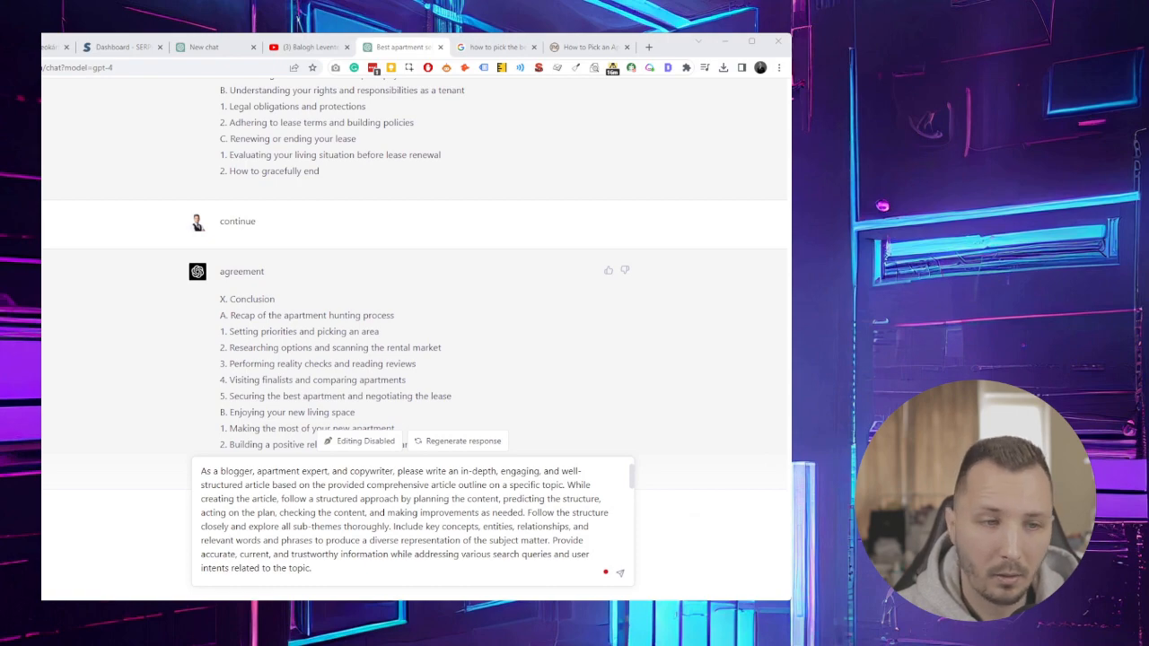
scroll("up", 3)
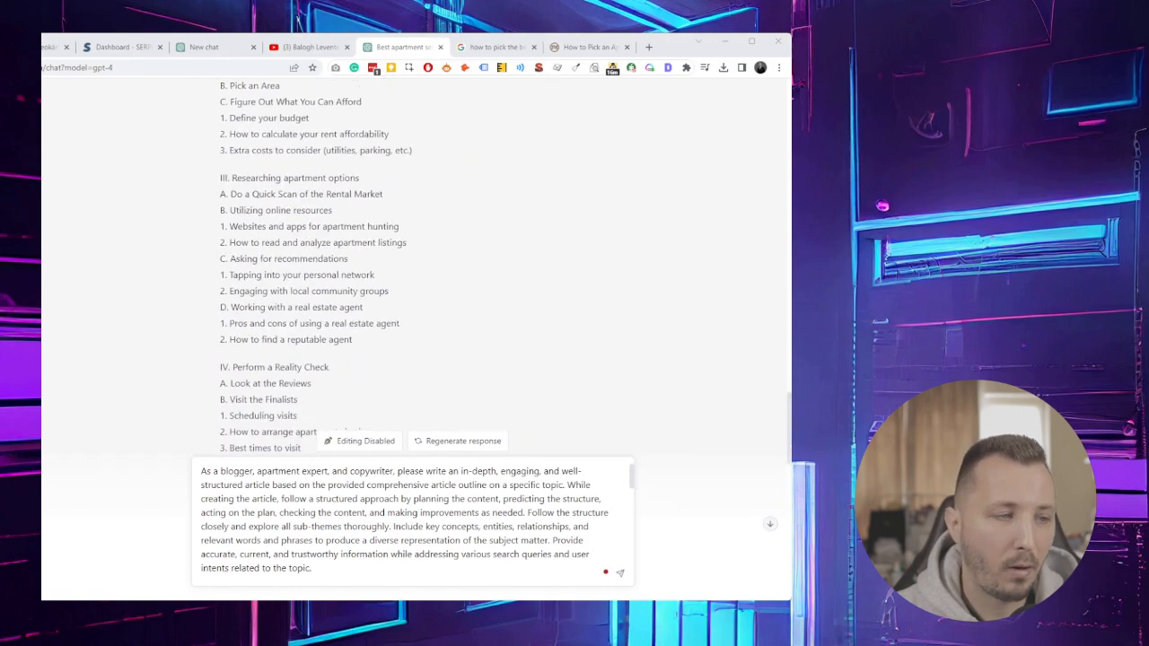
scroll("up", 3)
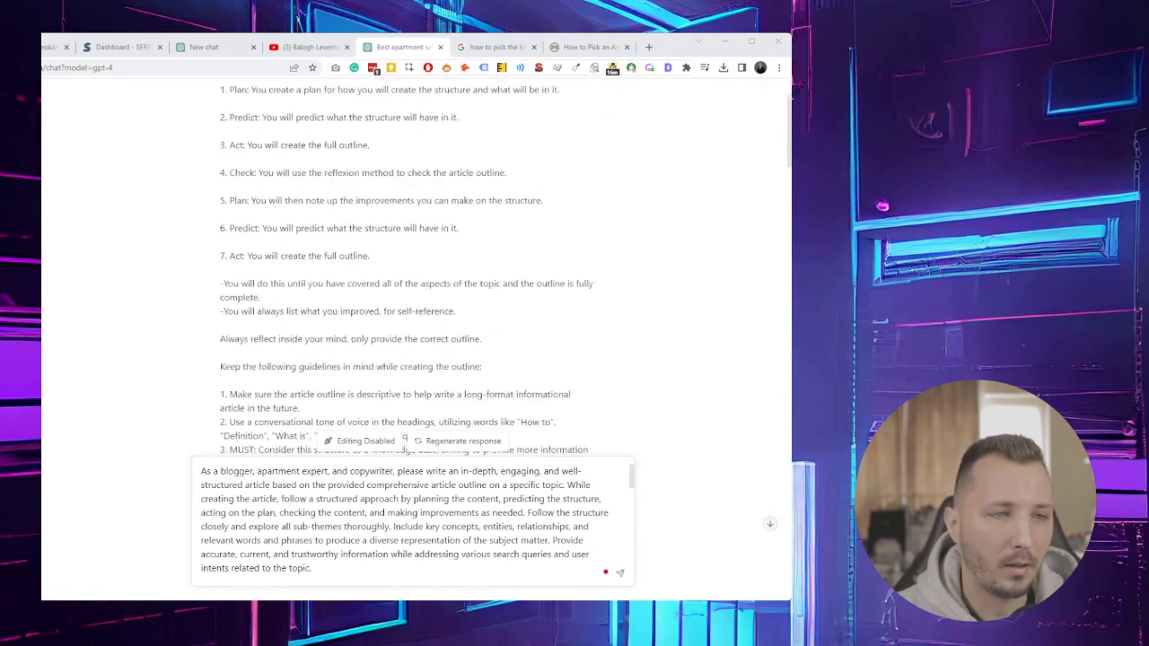
scroll("down", 3)
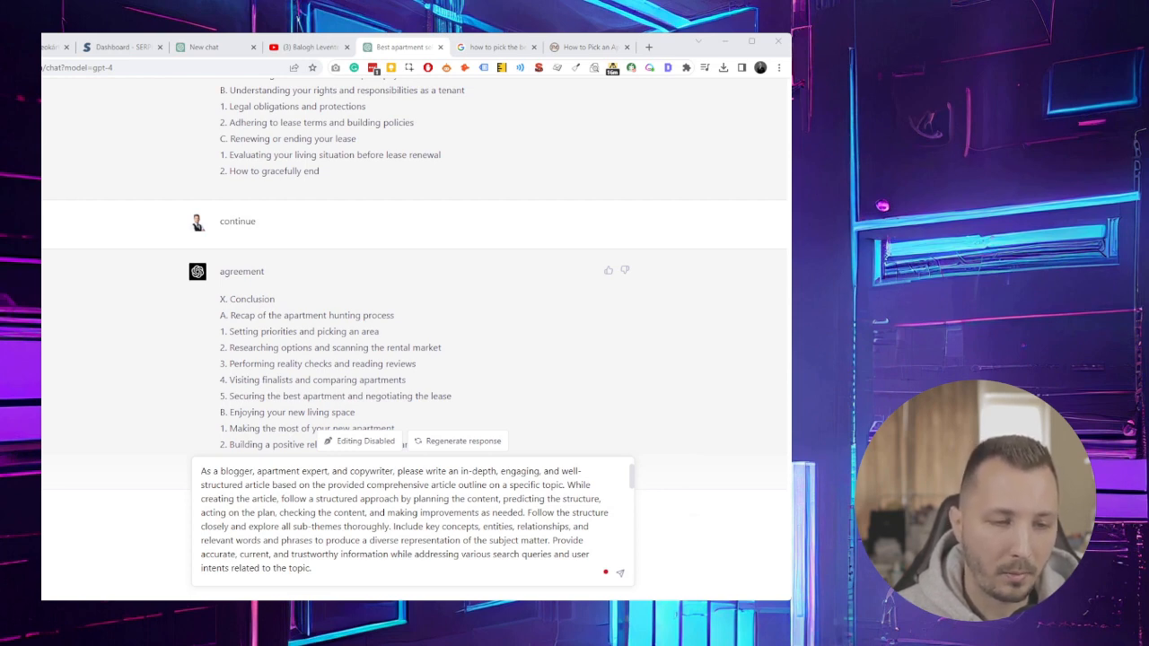
double_click(270, 470)
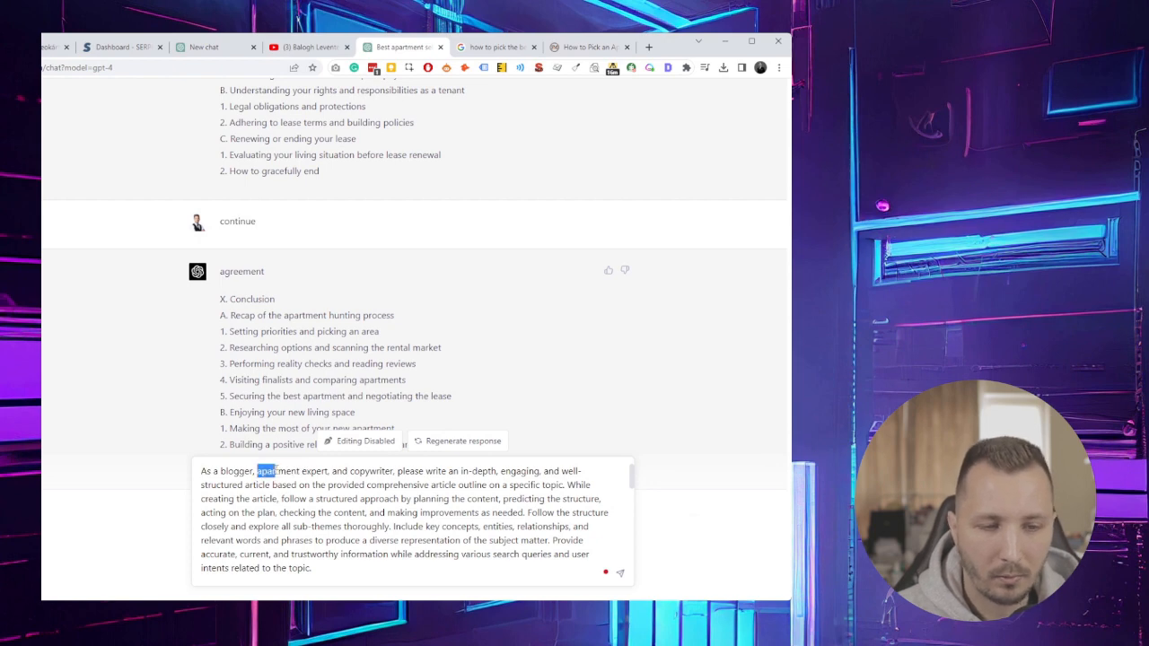
double_click(279, 470)
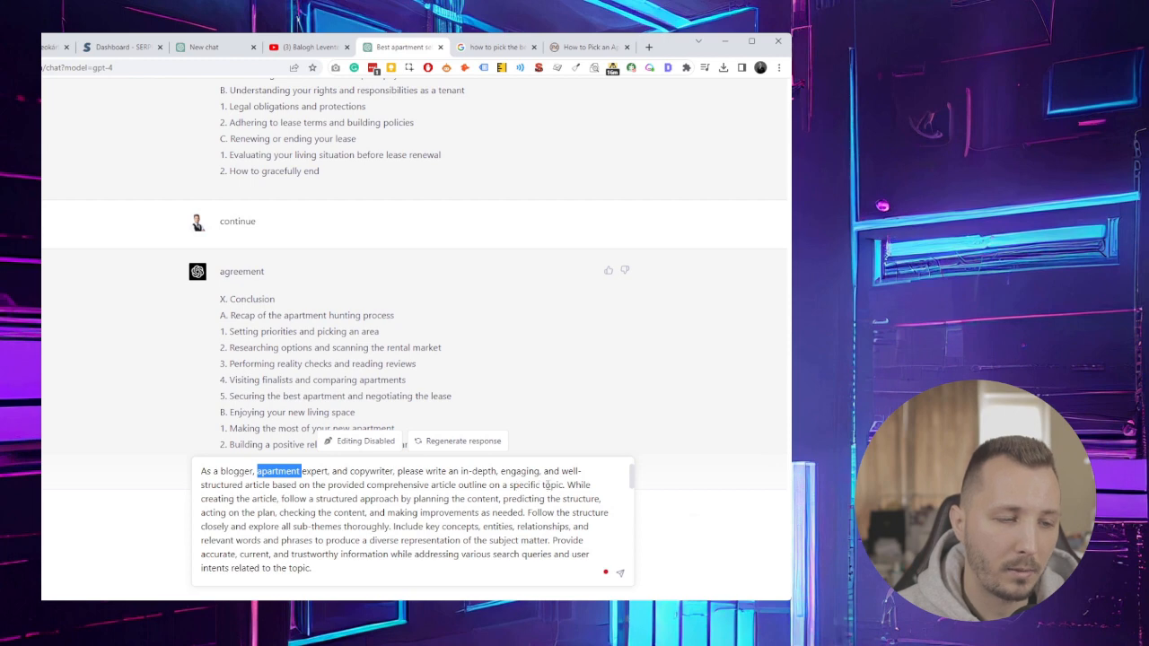
- Highlight the Introduction and Setting Your Priorities headings and the structured-approach instructions
scroll("up", 3)
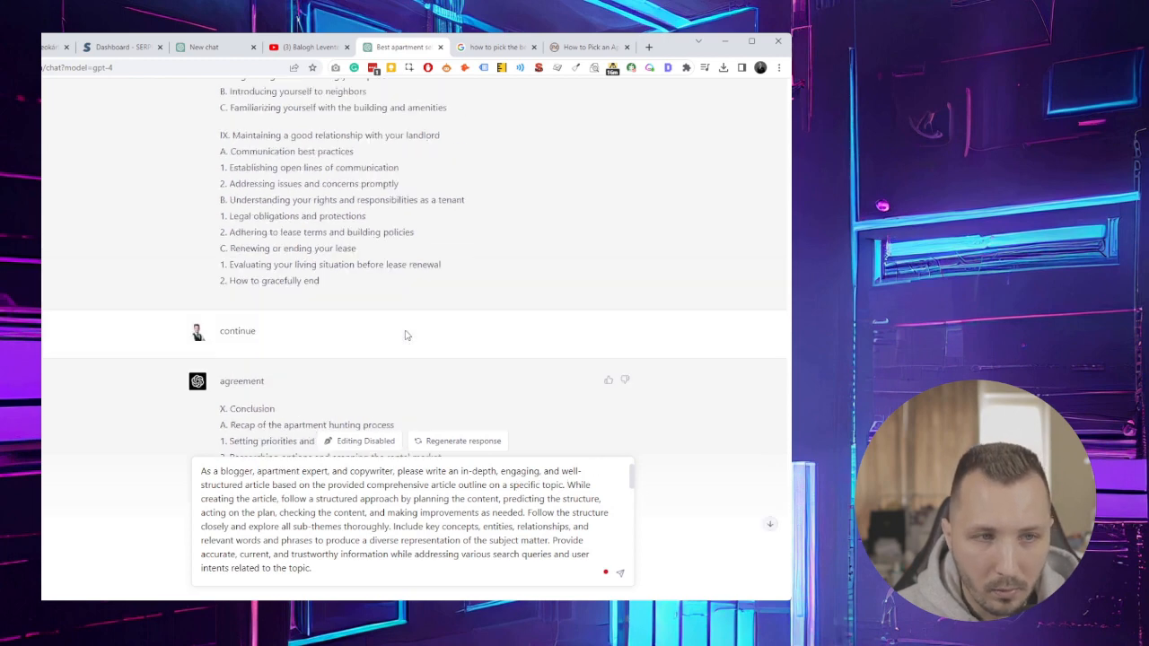
scroll("up", 3)
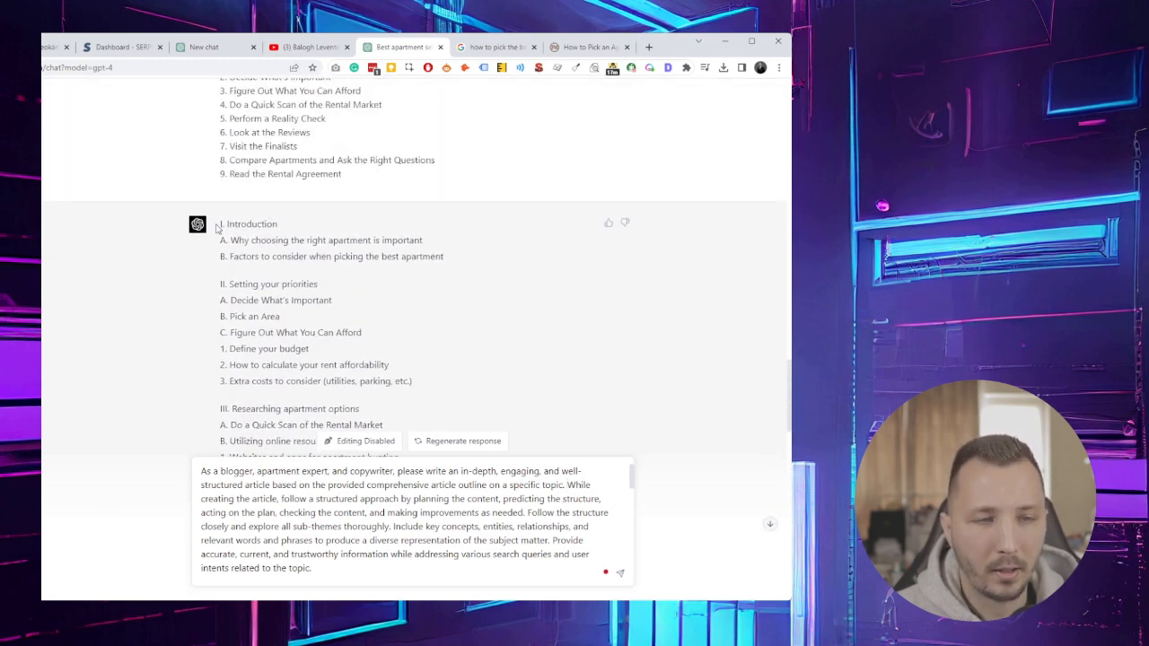
left_click_drag(219, 224, 305, 316)
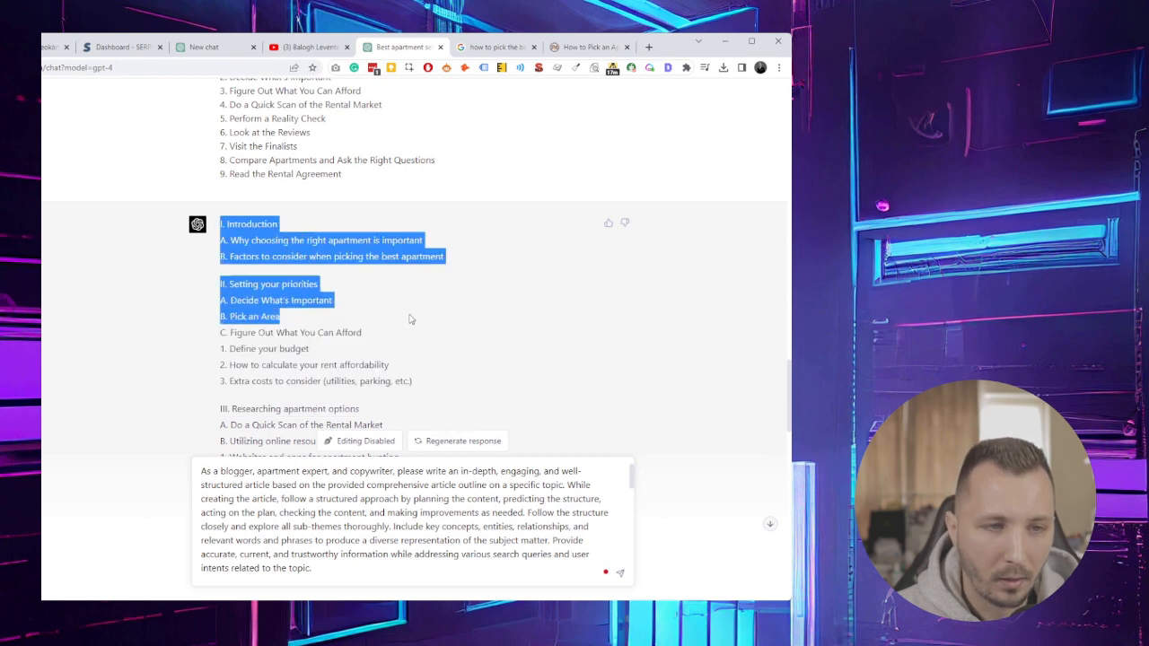
scroll("down", 3)
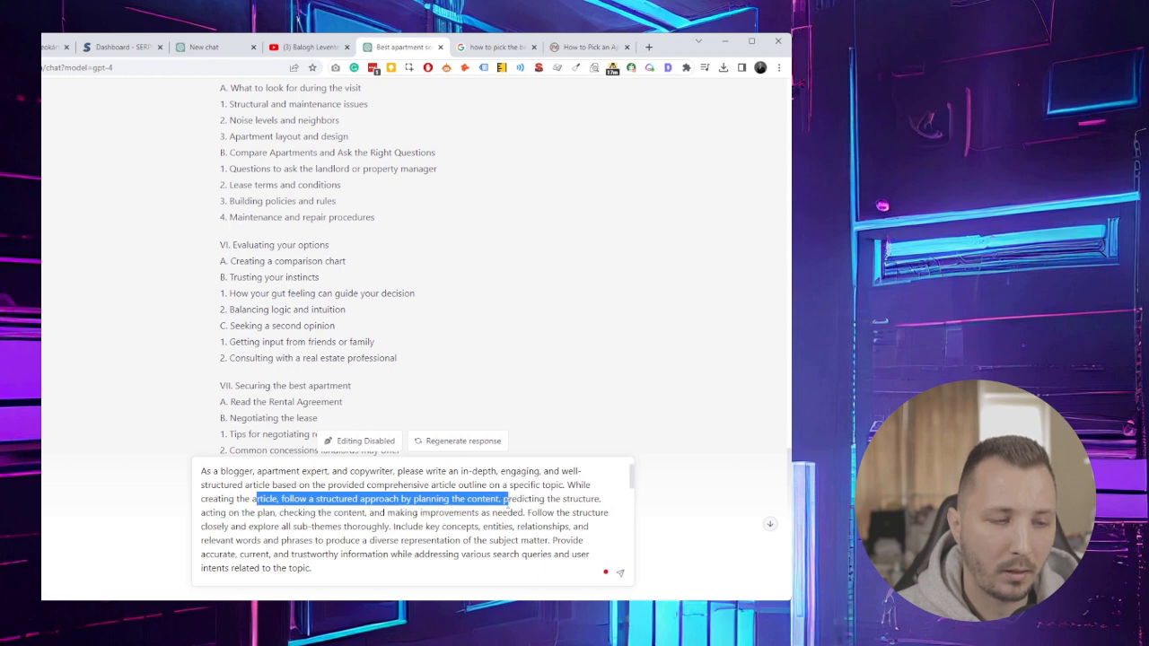
left_click_drag(506, 498, 357, 513)
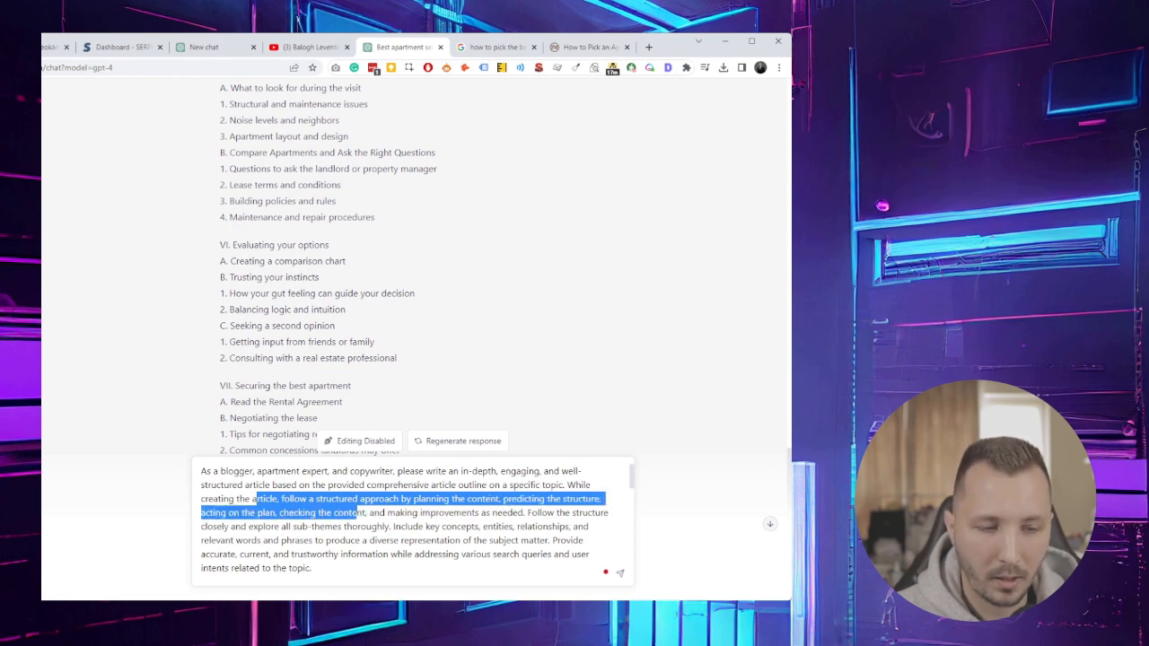
left_click_drag(358, 512, 524, 512)
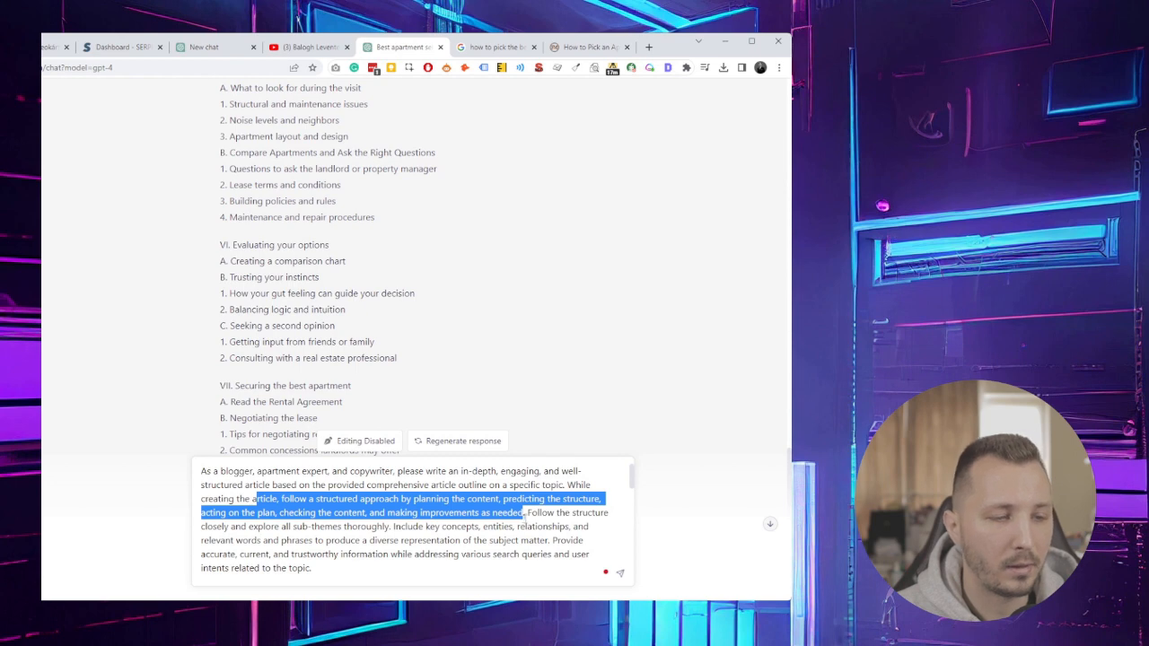
mouse_move(543, 387)
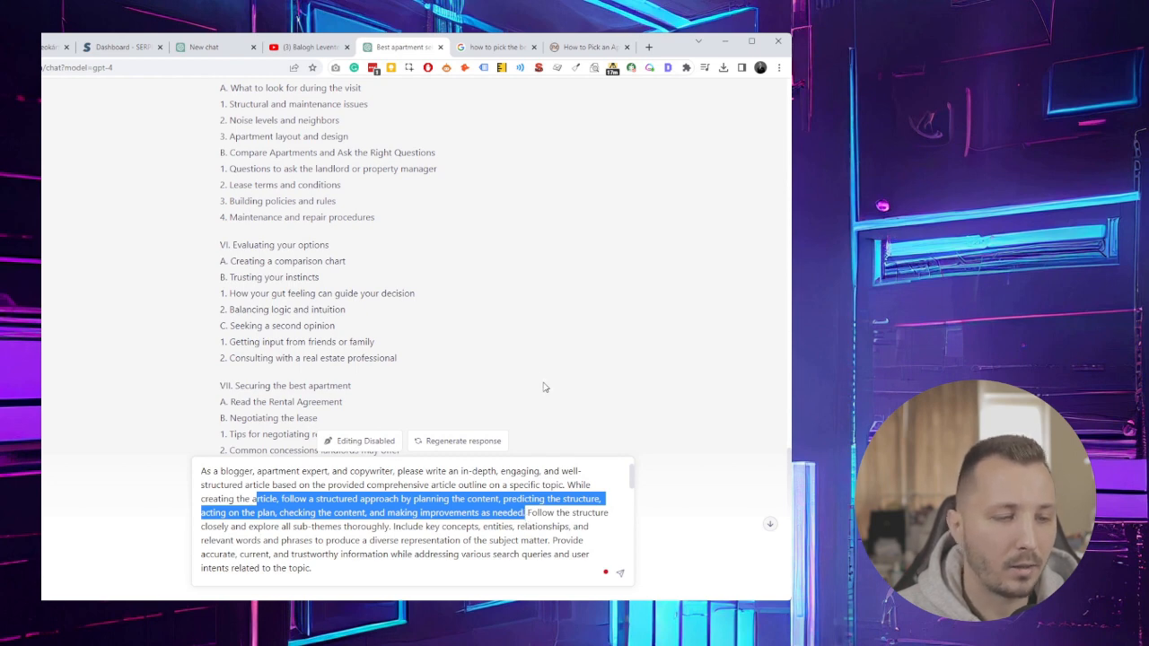
mouse_move(500, 359)
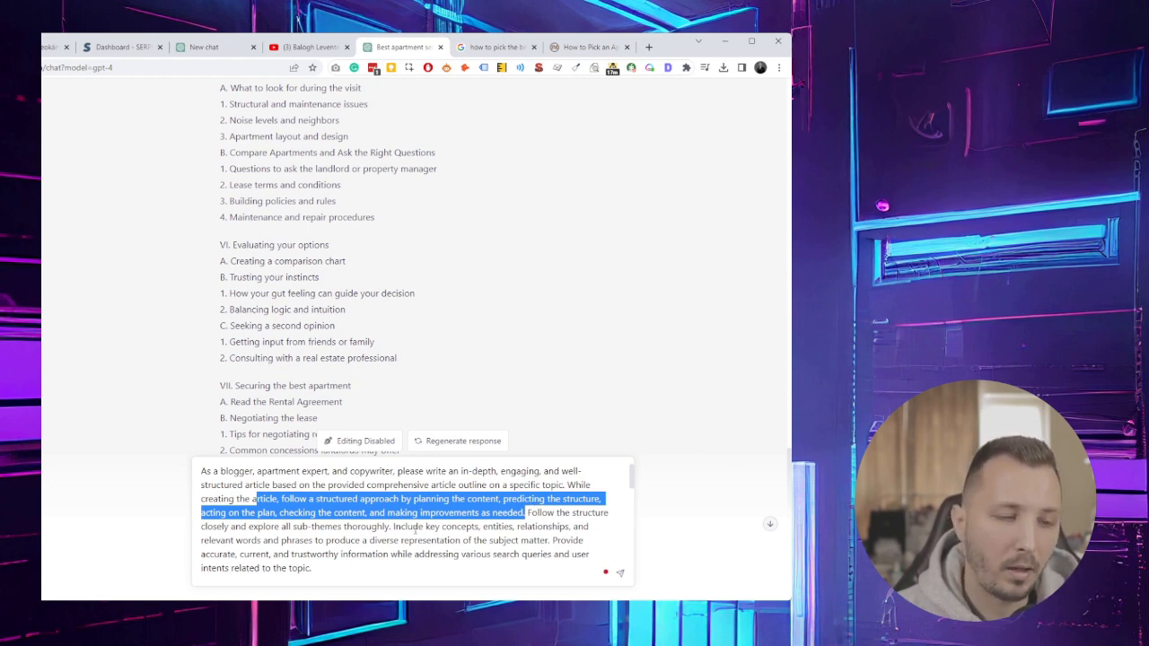
mouse_move(558, 525)
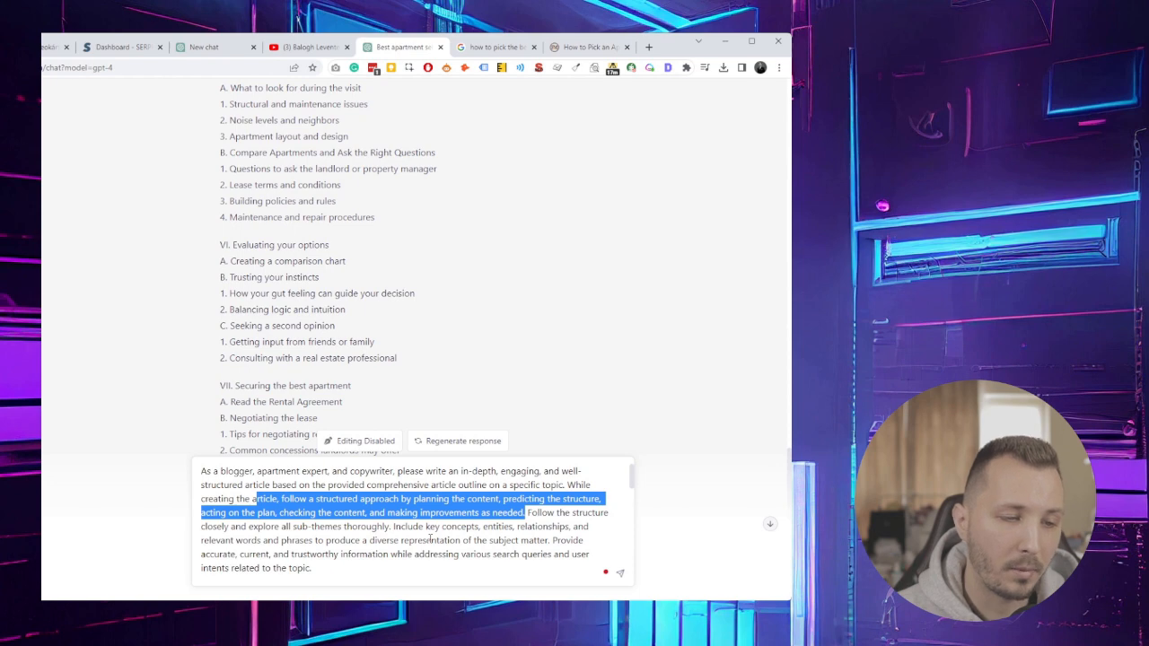
left_click_drag(528, 512, 550, 540)
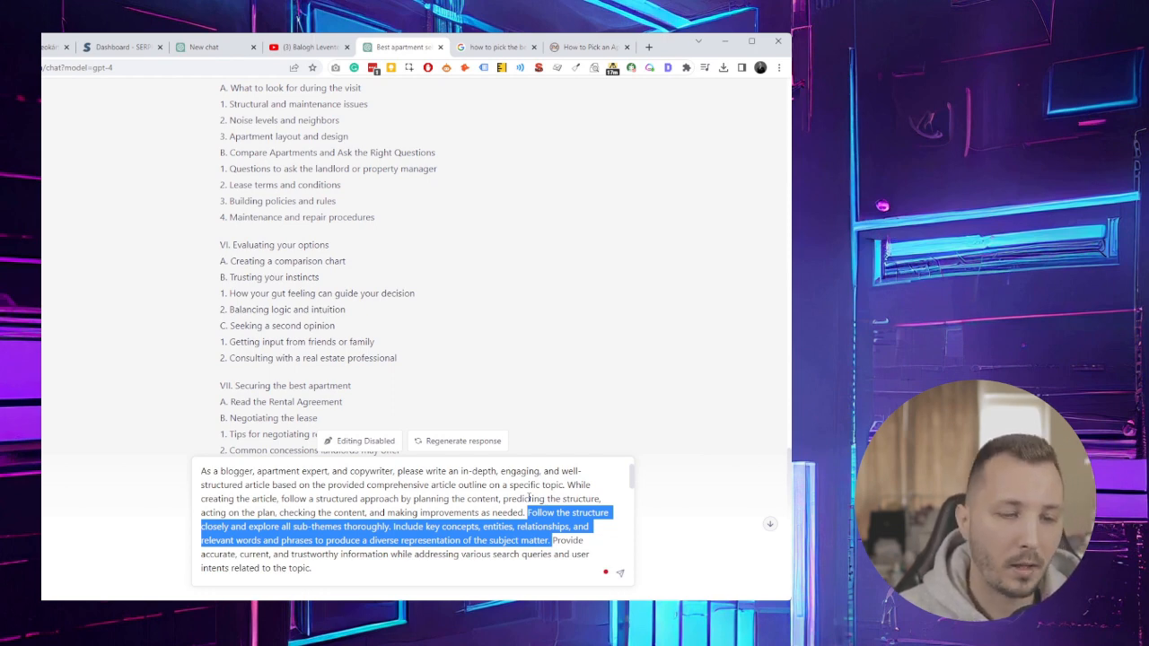
mouse_move(532, 587)
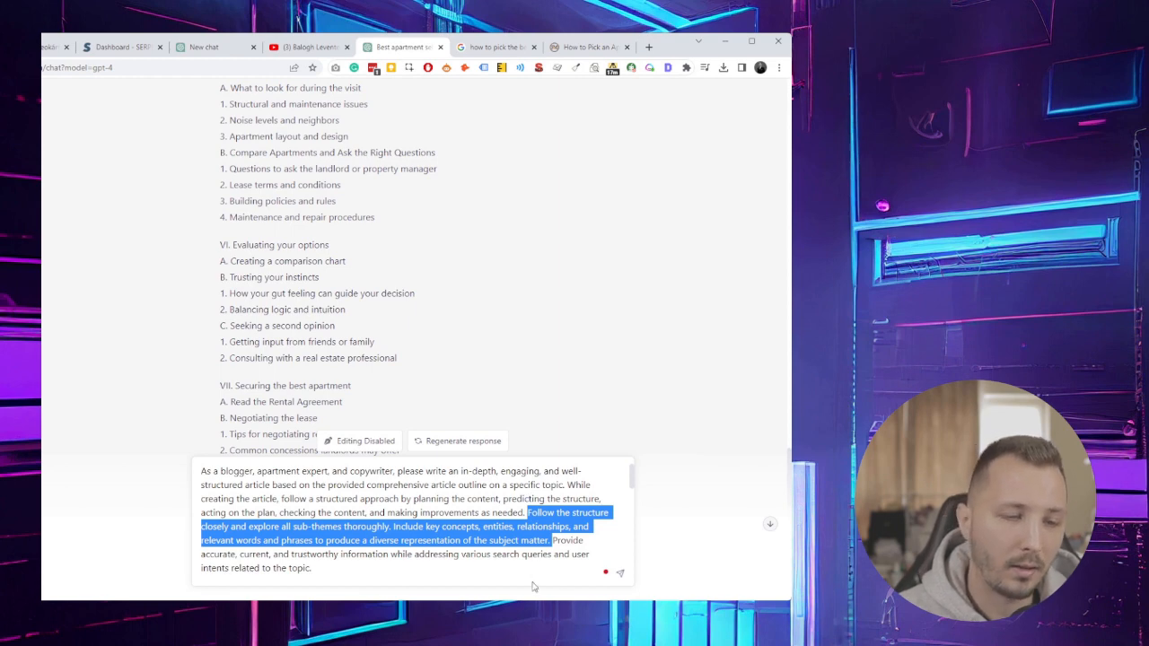
- Mark the Query Semantics guideline in the prompt, then clear the highlight
scroll("down", 3)
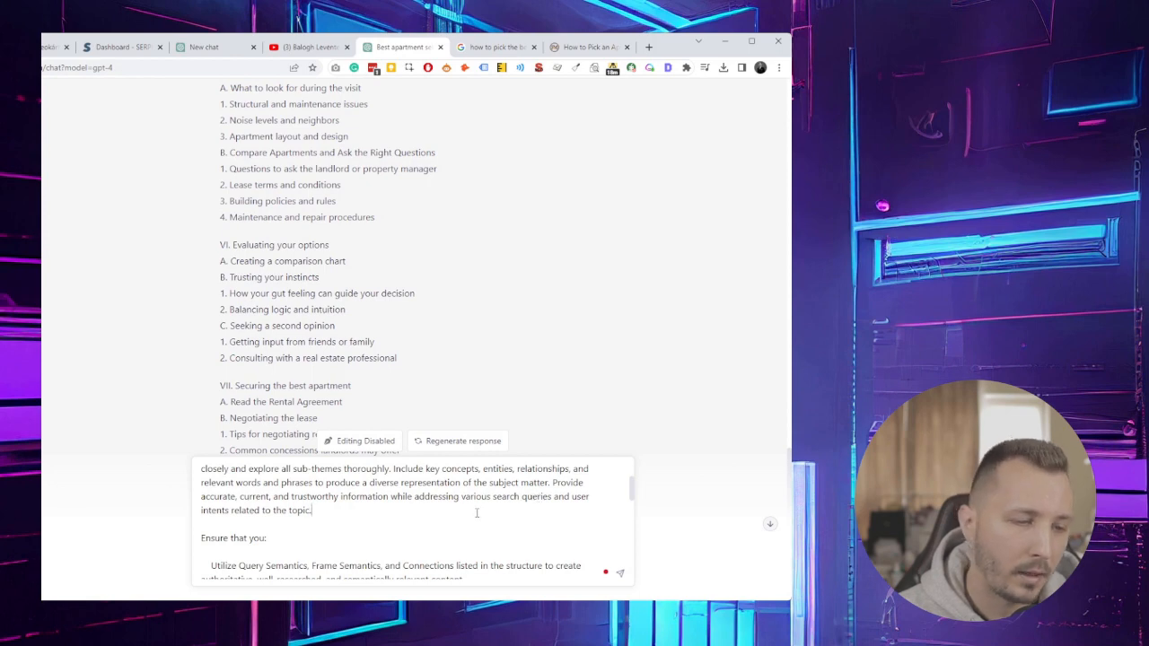
scroll("down", 3)
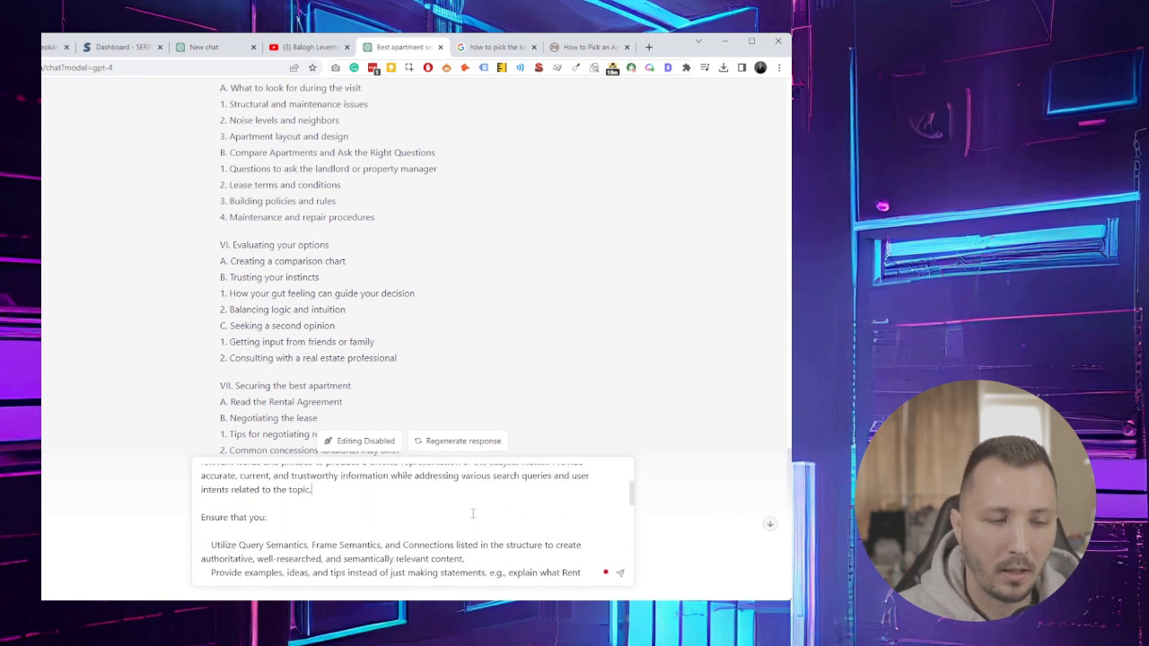
scroll("up", 3)
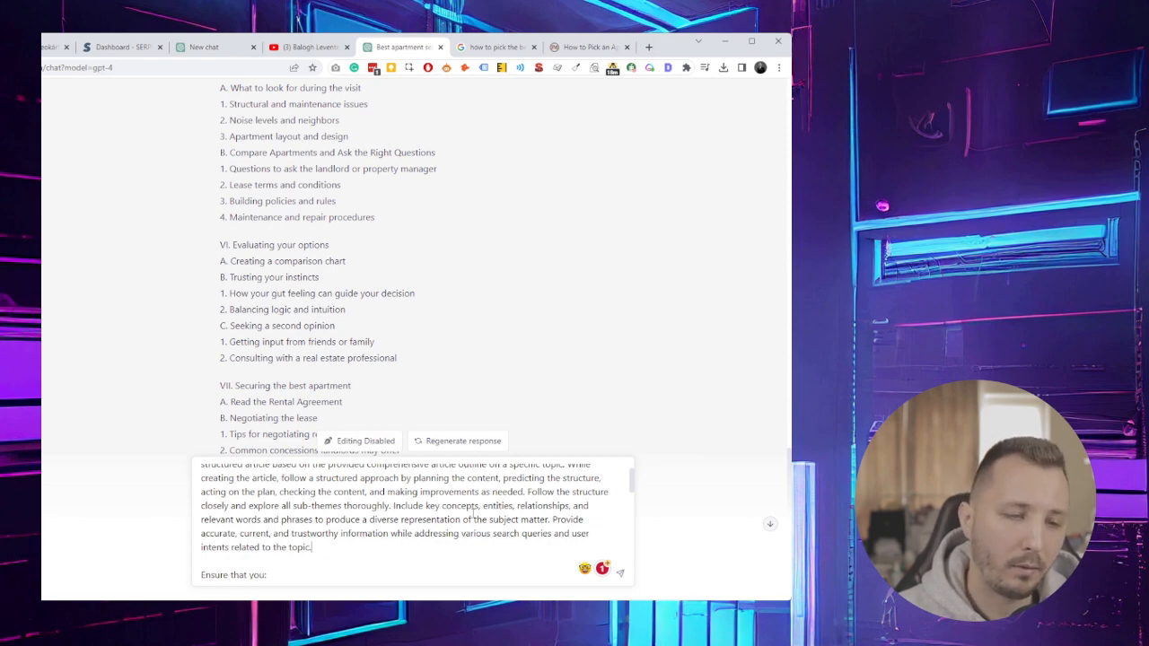
scroll("down", 3)
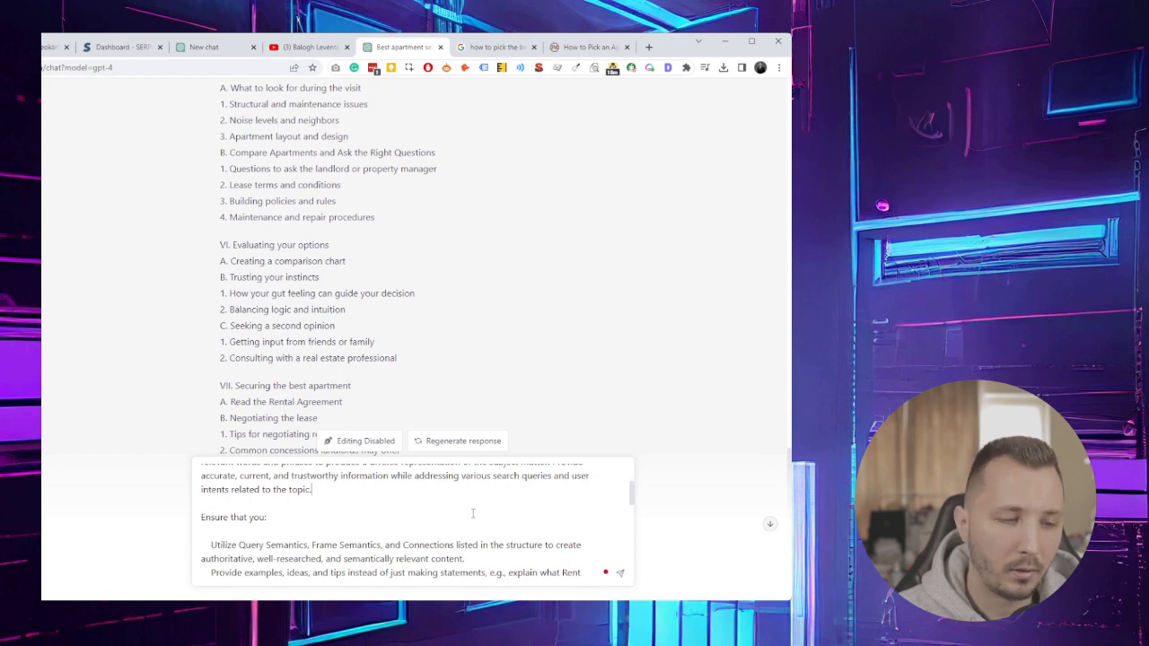
scroll("down", 3)
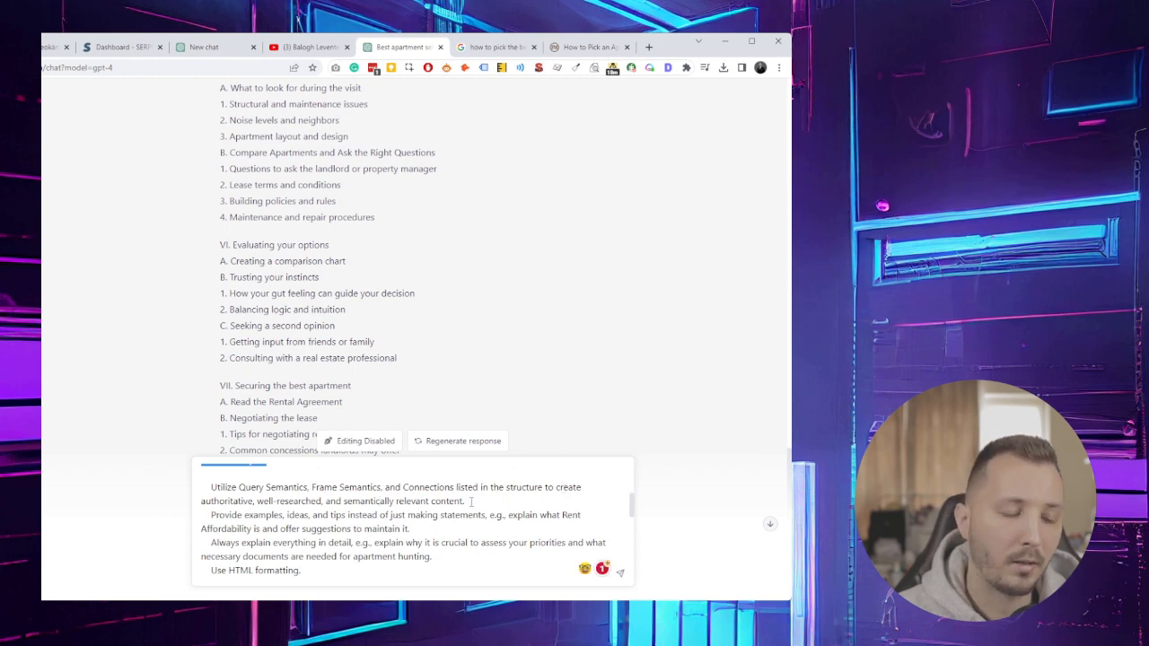
double_click(391, 487)
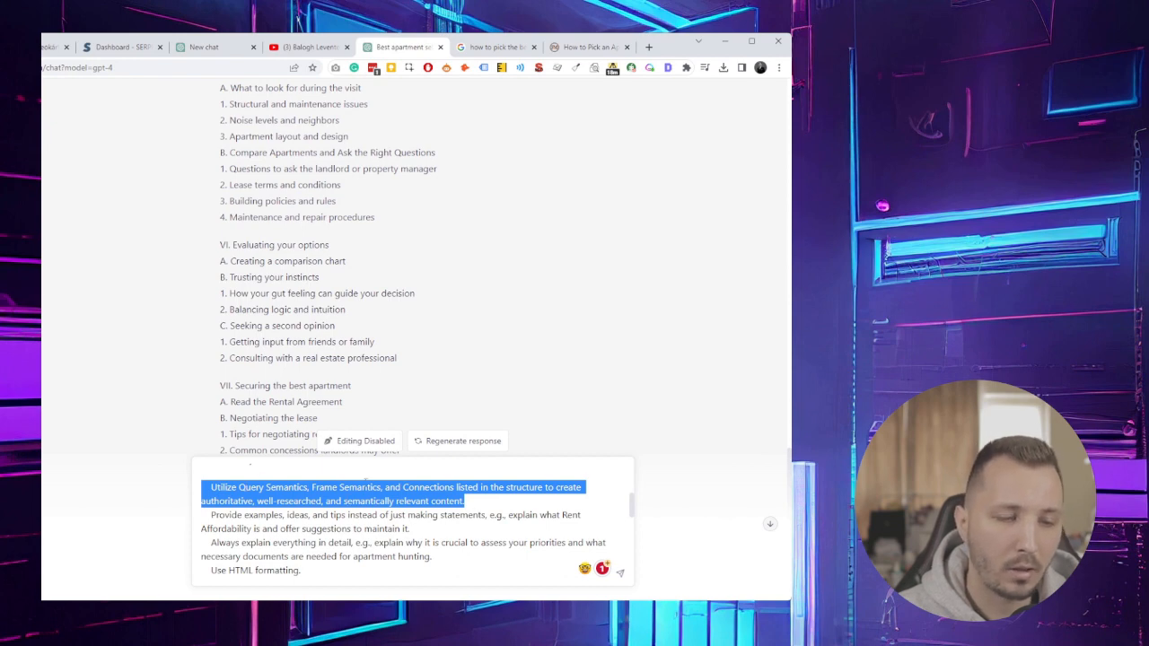
left_click(464, 501)
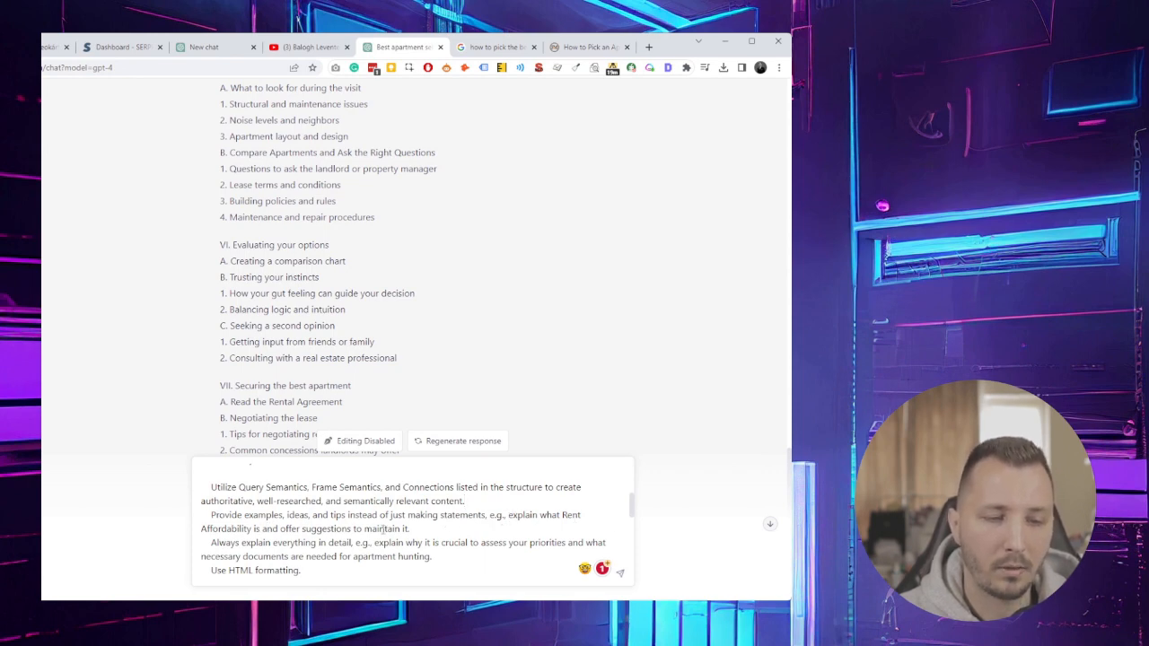
- Highlight the instructions to explain priorities in detail and use HTML formatting
scroll("down", 3)
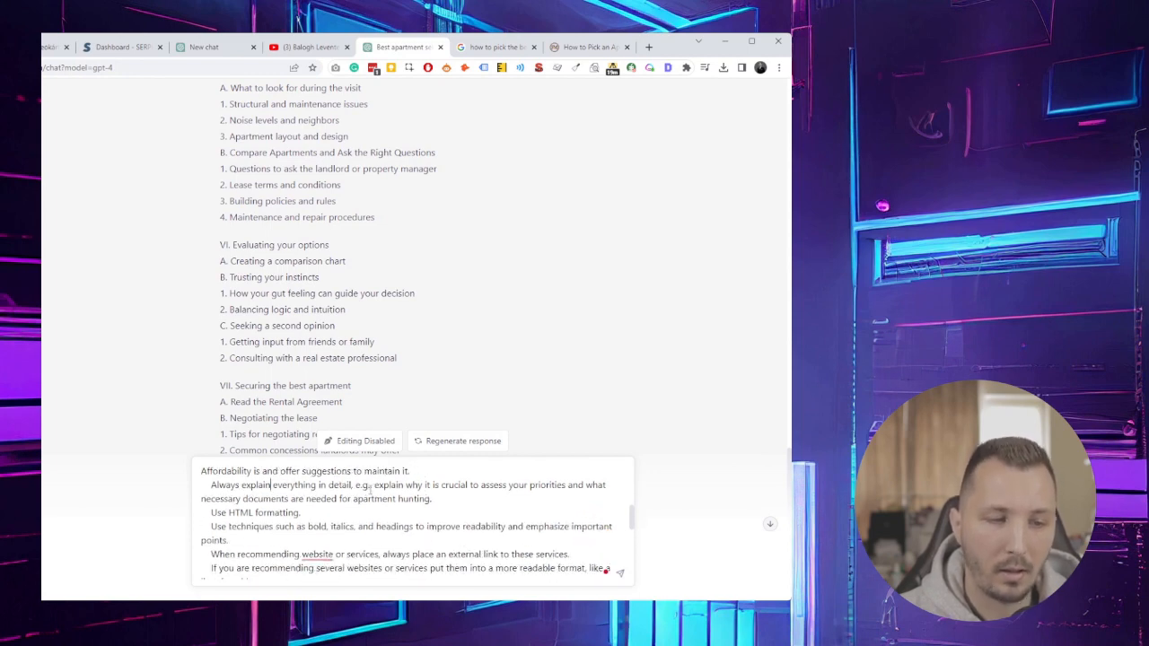
left_click_drag(374, 484, 543, 485)
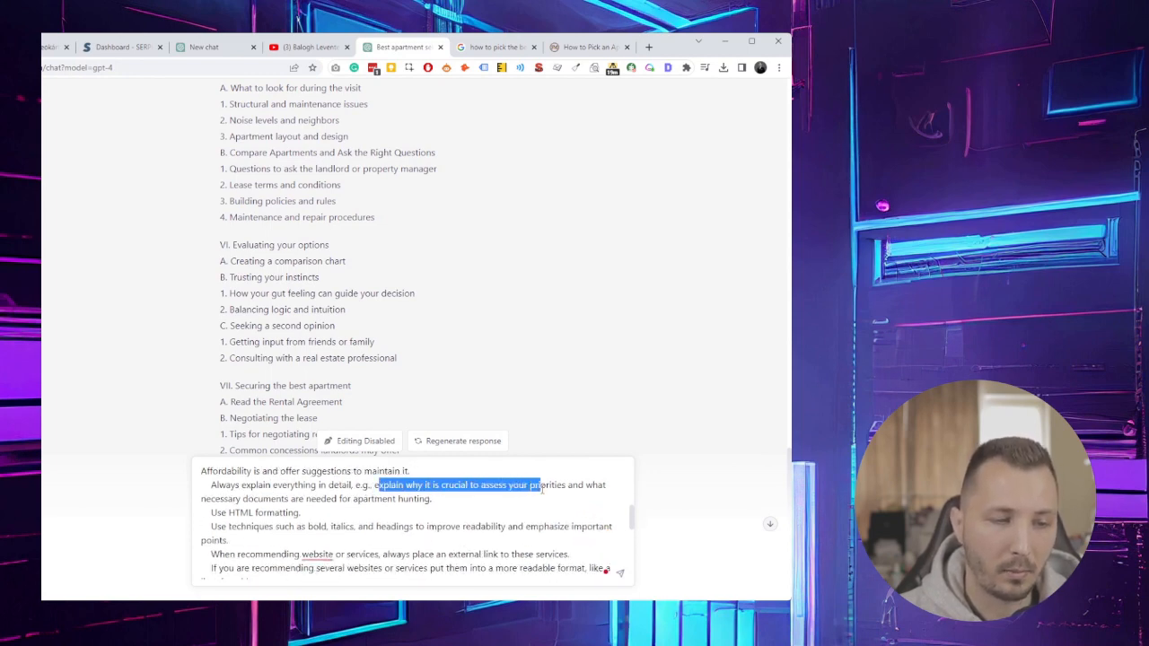
left_click_drag(538, 485, 431, 499)
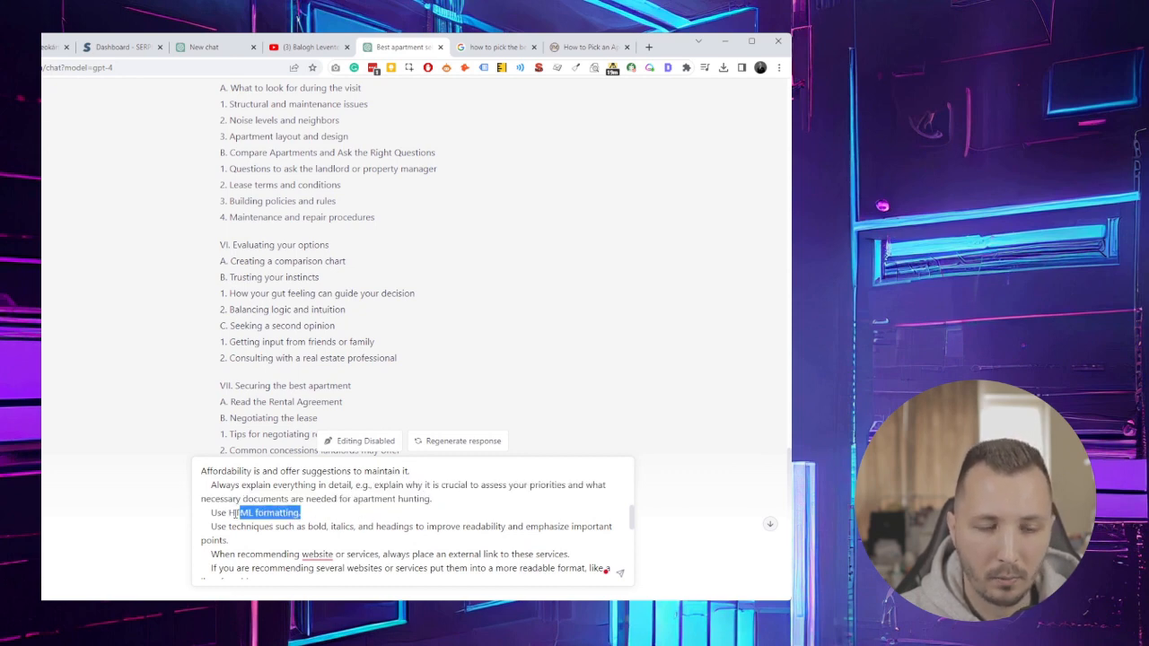
double_click(268, 513)
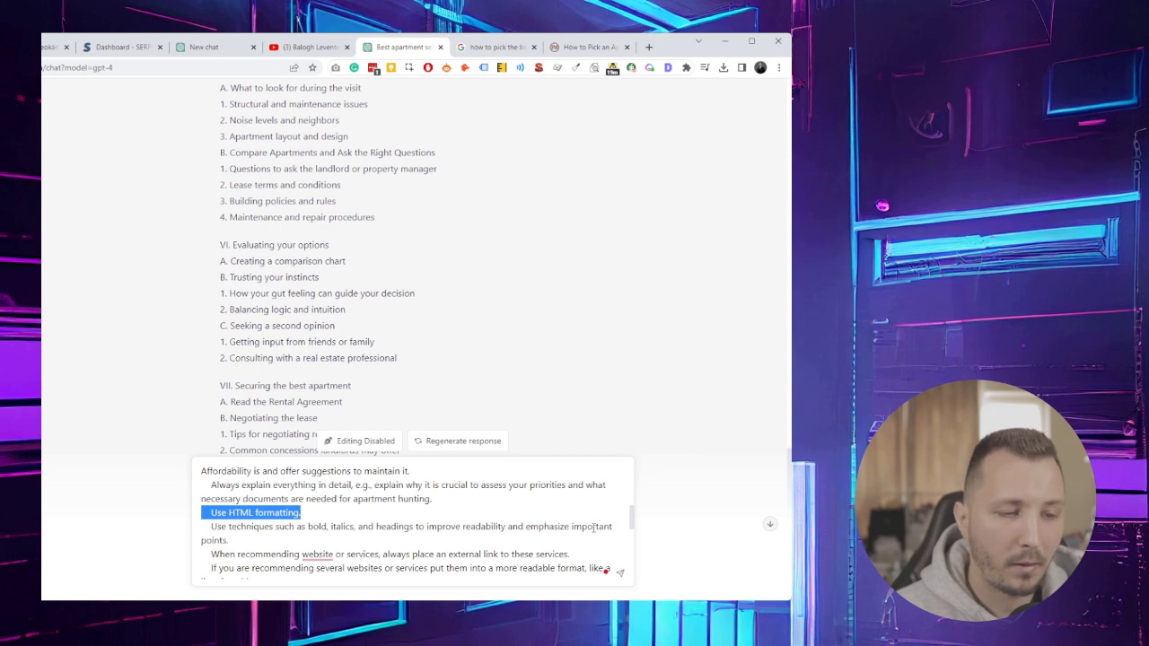
- Scroll further and highlight the request for a long-form article
scroll("down", 3)
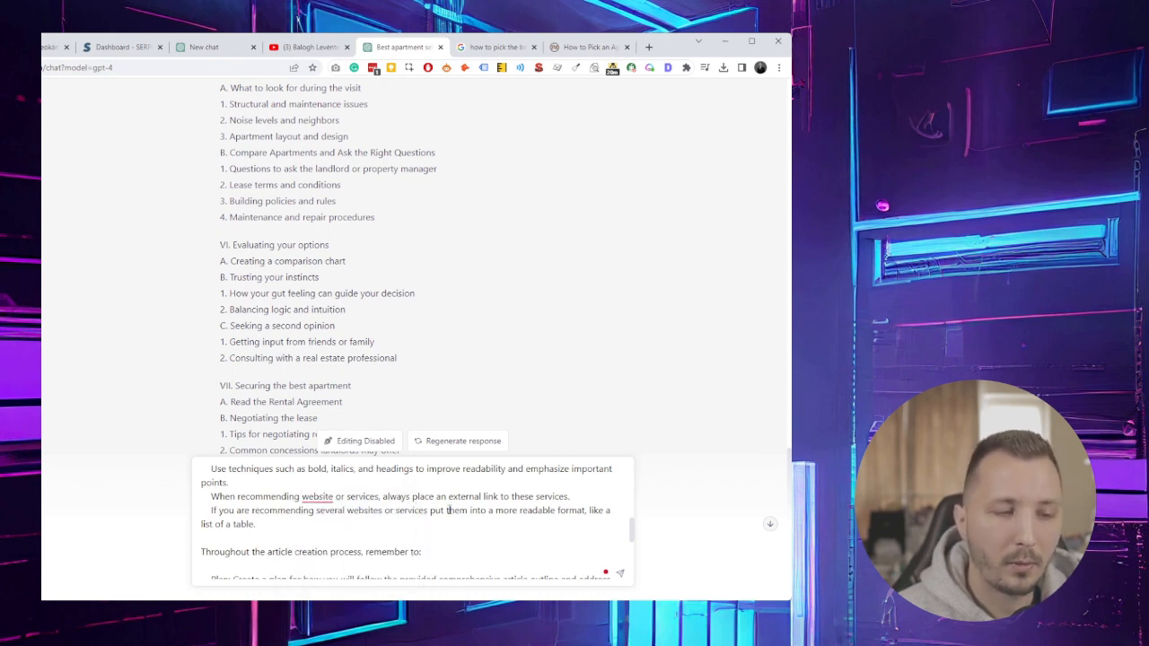
scroll("down", 3)
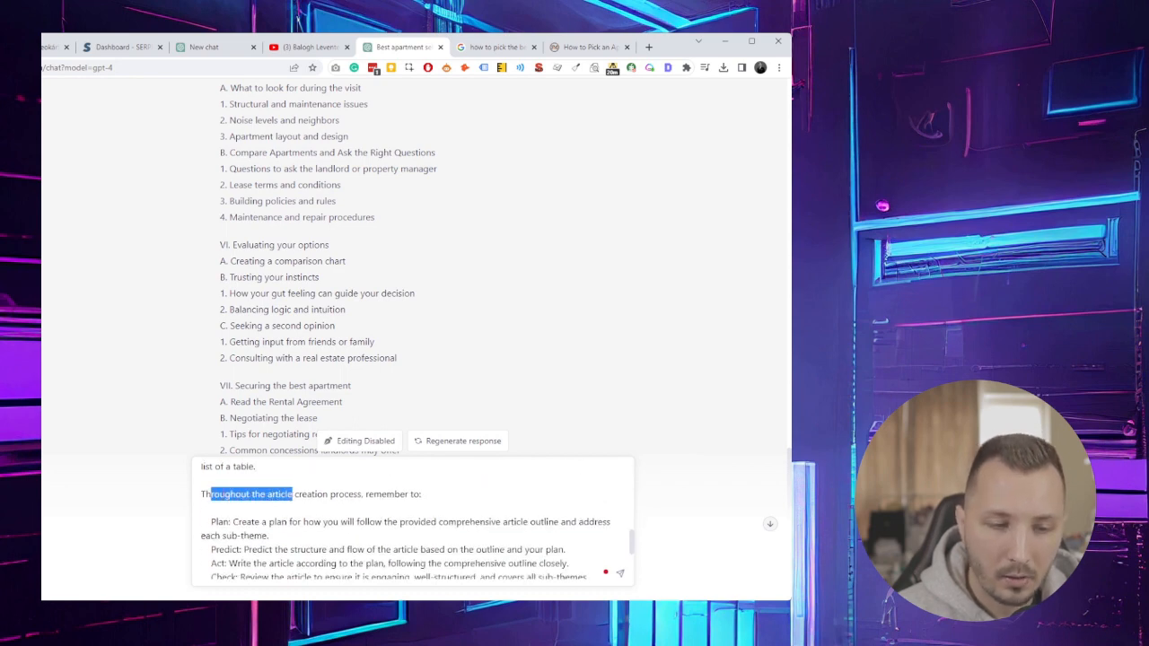
scroll("down", 3)
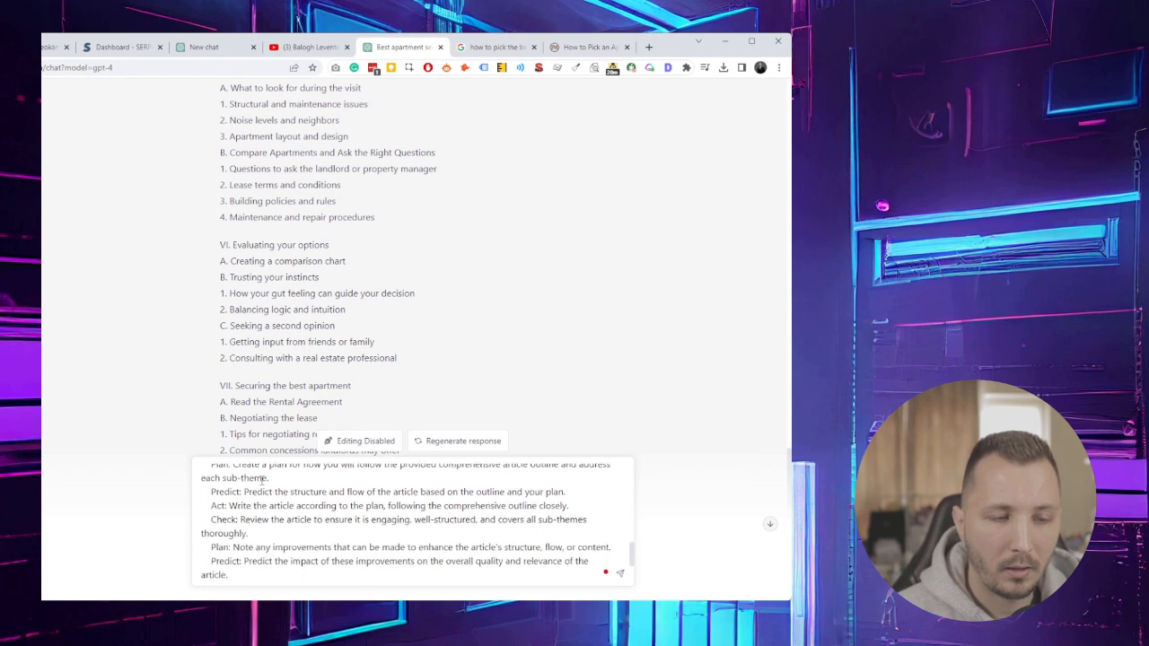
scroll("down", 3)
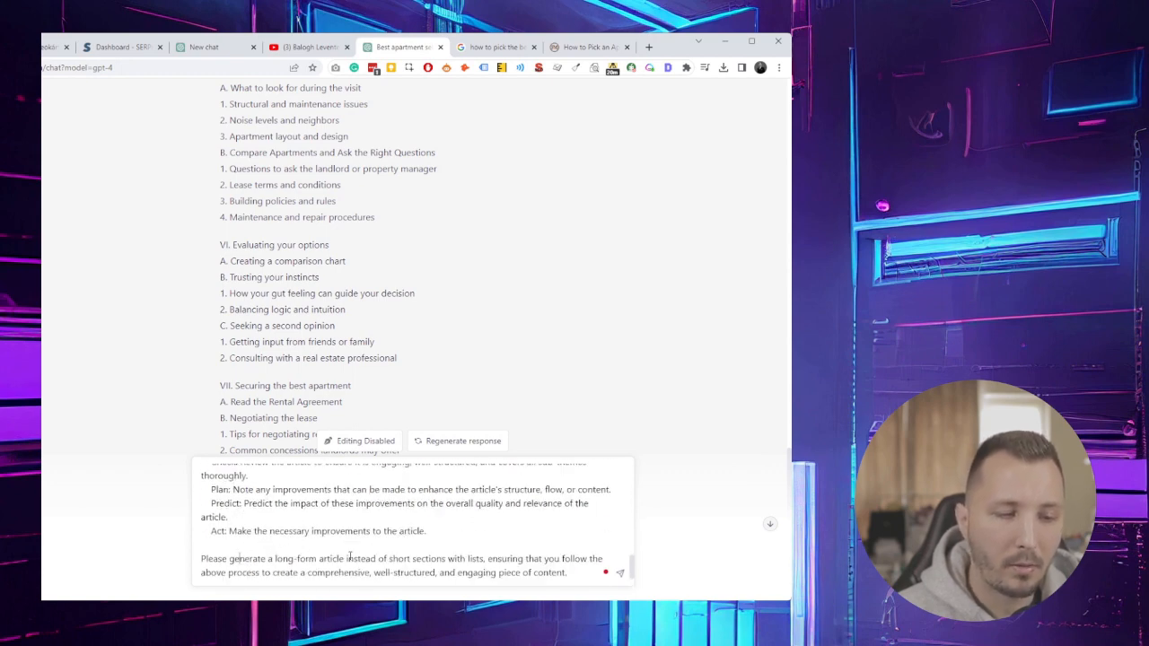
double_click(507, 559)
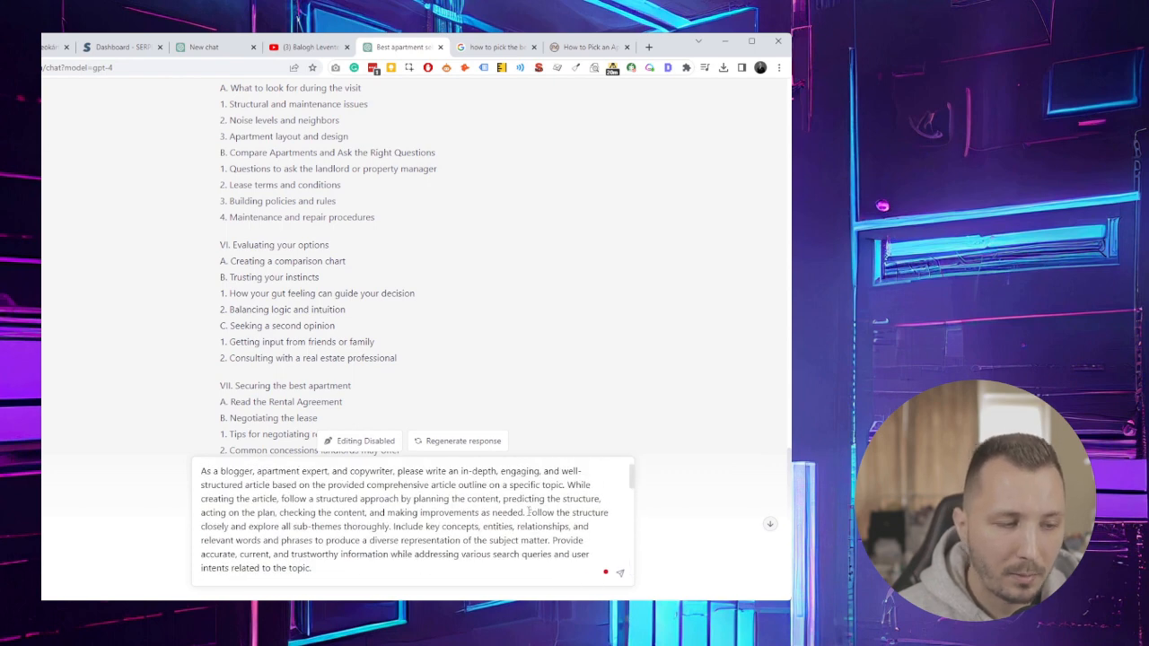
scroll("down", 3)
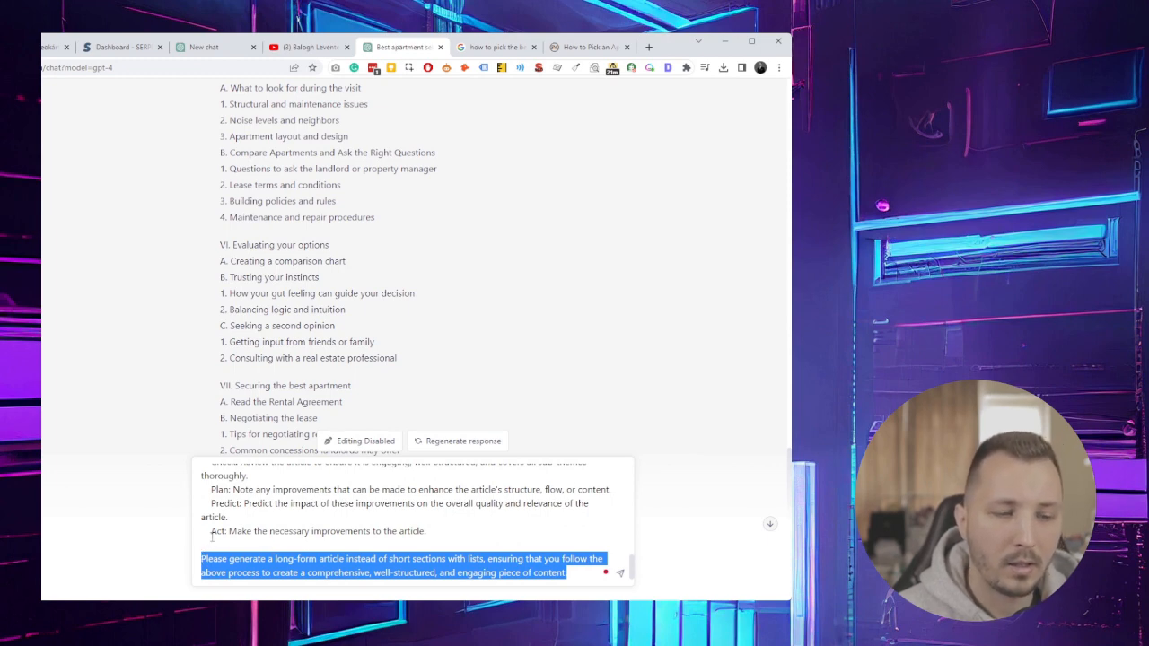
mouse_move(439, 364)
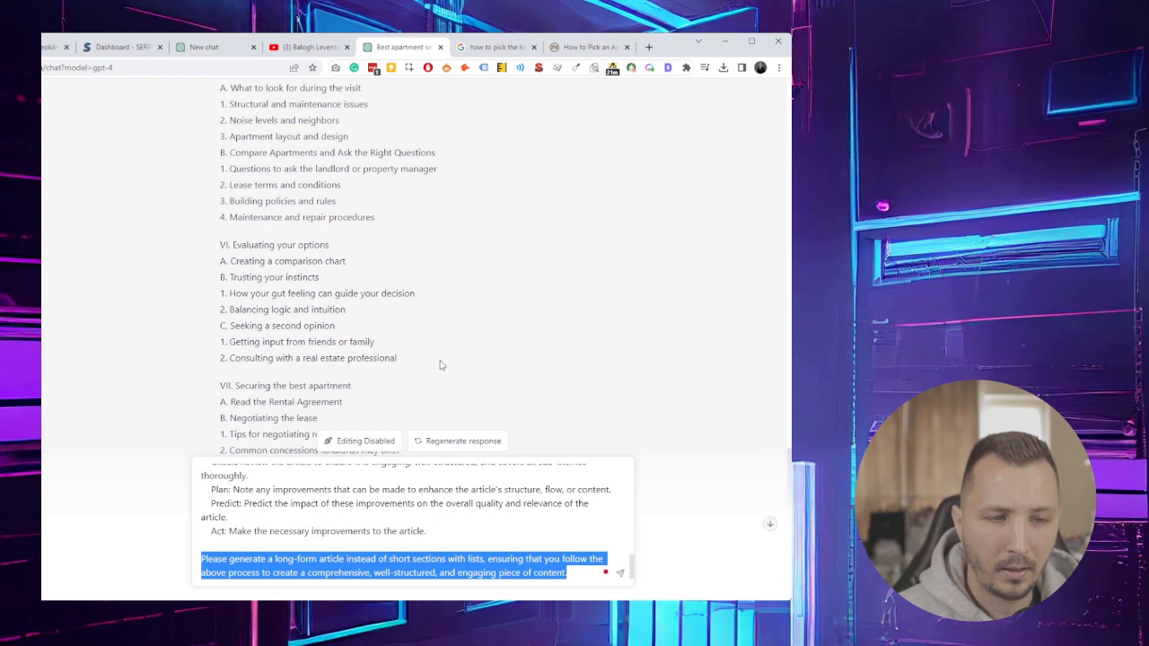
mouse_move(397, 342)
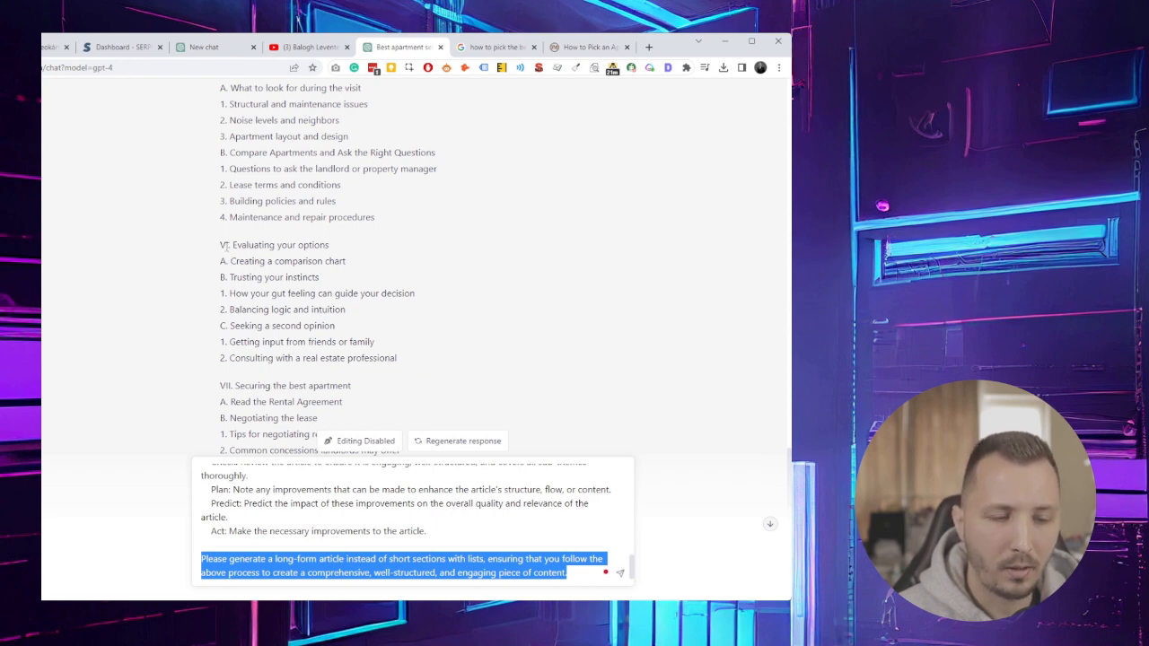
scroll("down", 3)
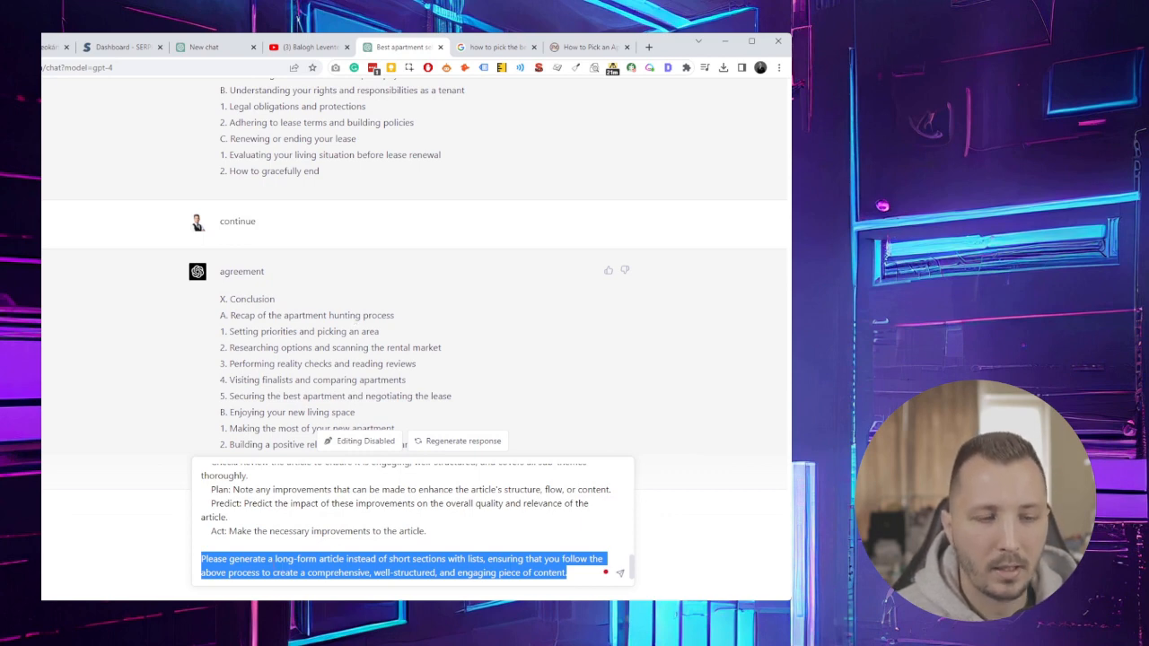
double_click(289, 558)
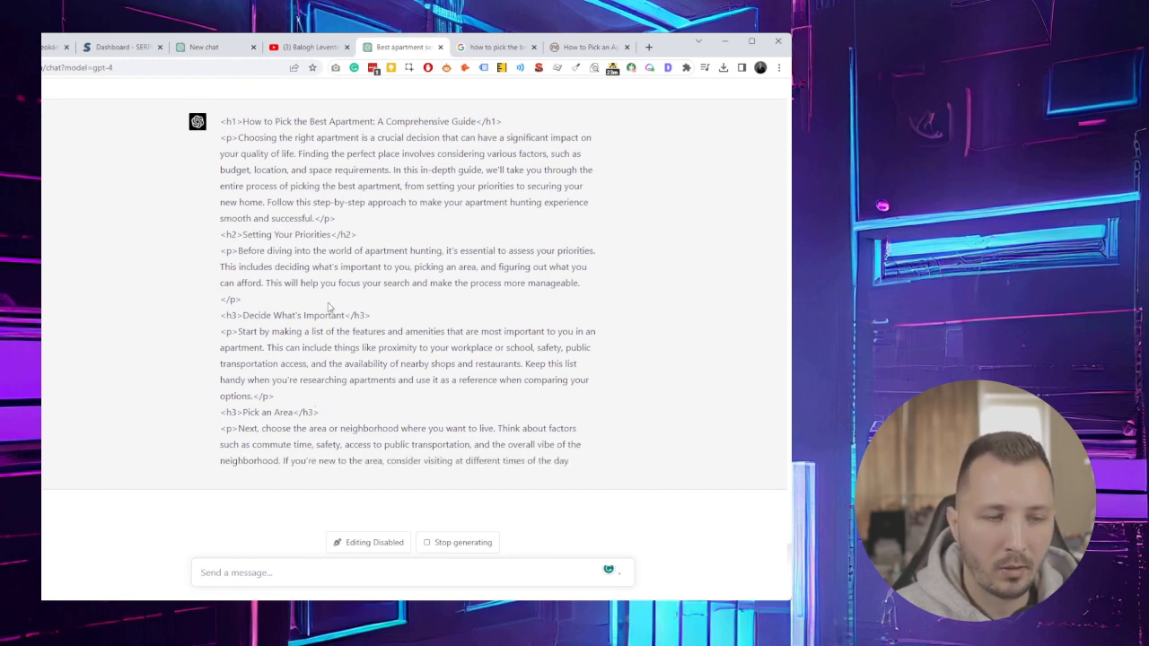
- Highlight the Setting Your Priorities paragraph and review the unfinished HTML guide
scroll("up", 3)
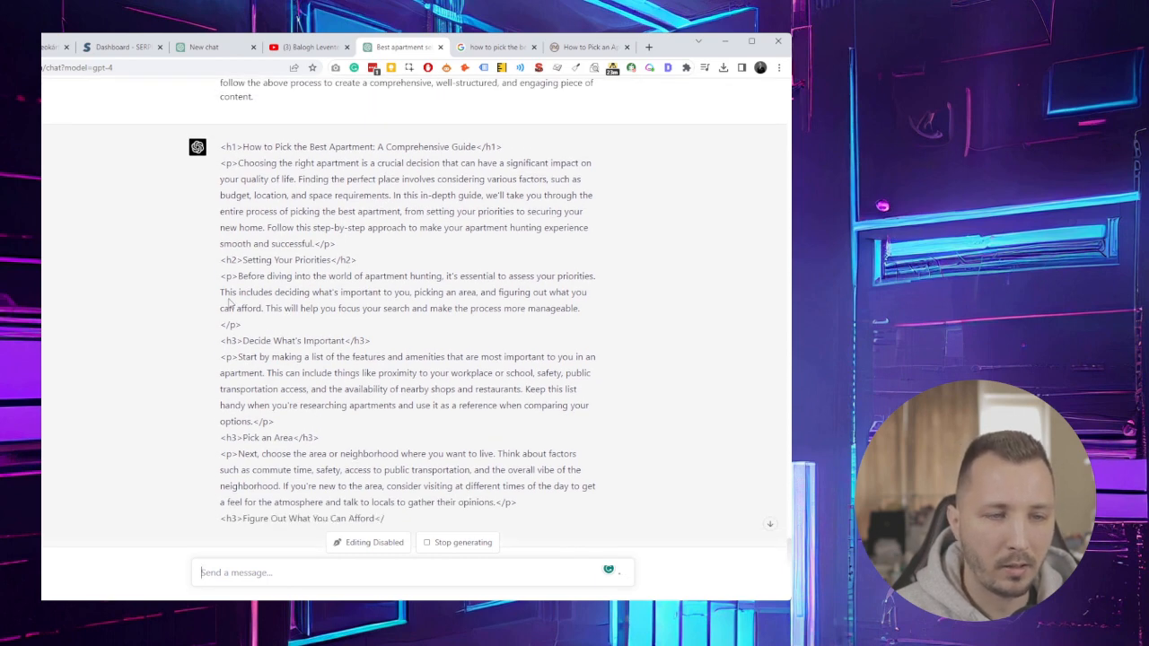
left_click_drag(221, 276, 589, 291)
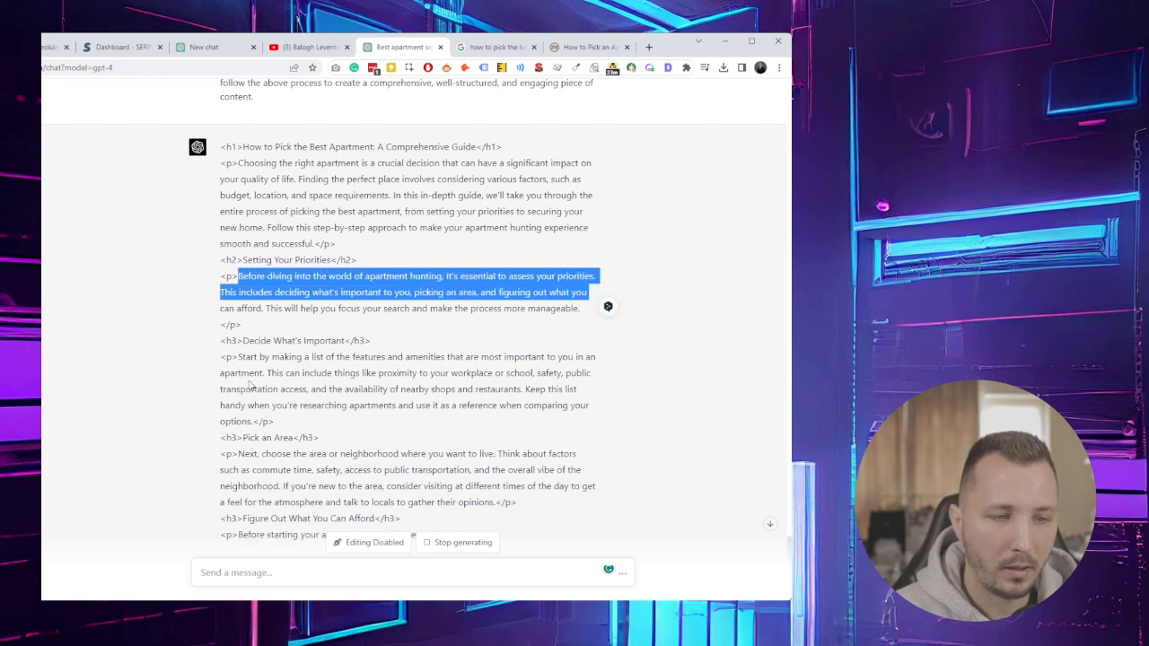
scroll("up", 3)
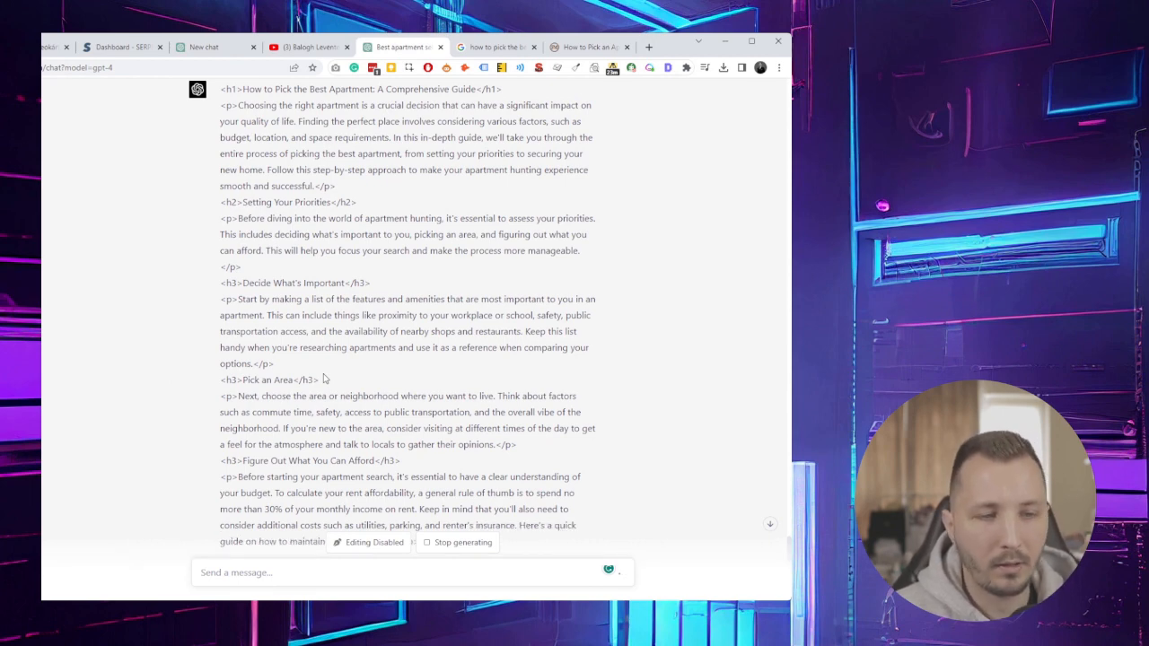
scroll("down", 3)
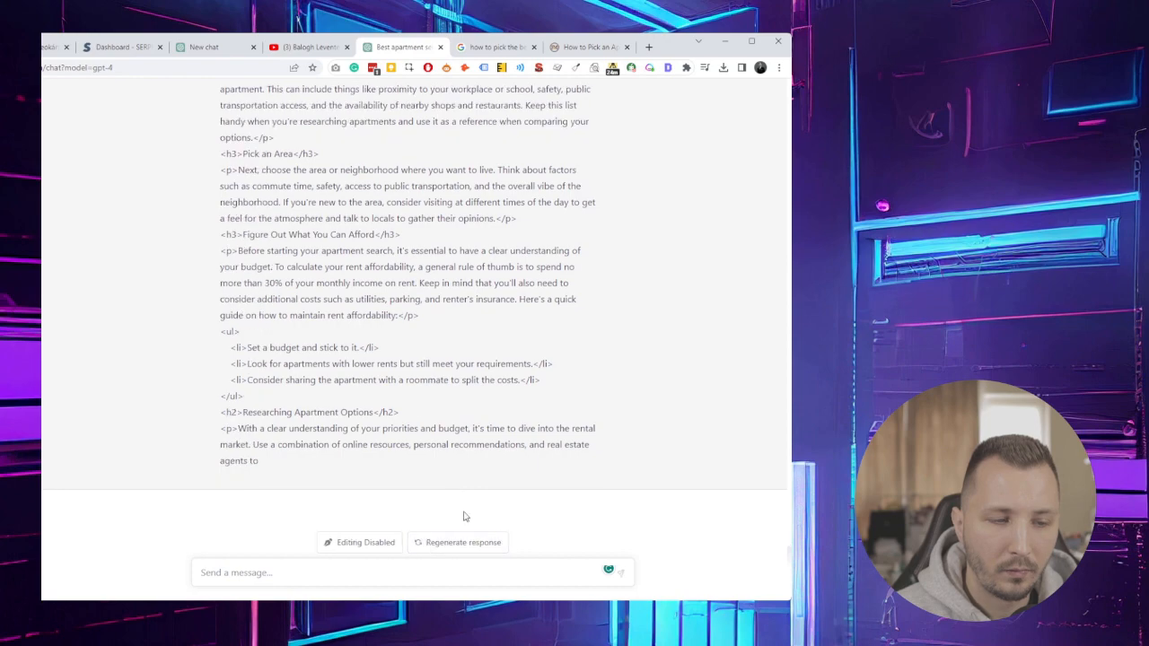
scroll("up", 3)
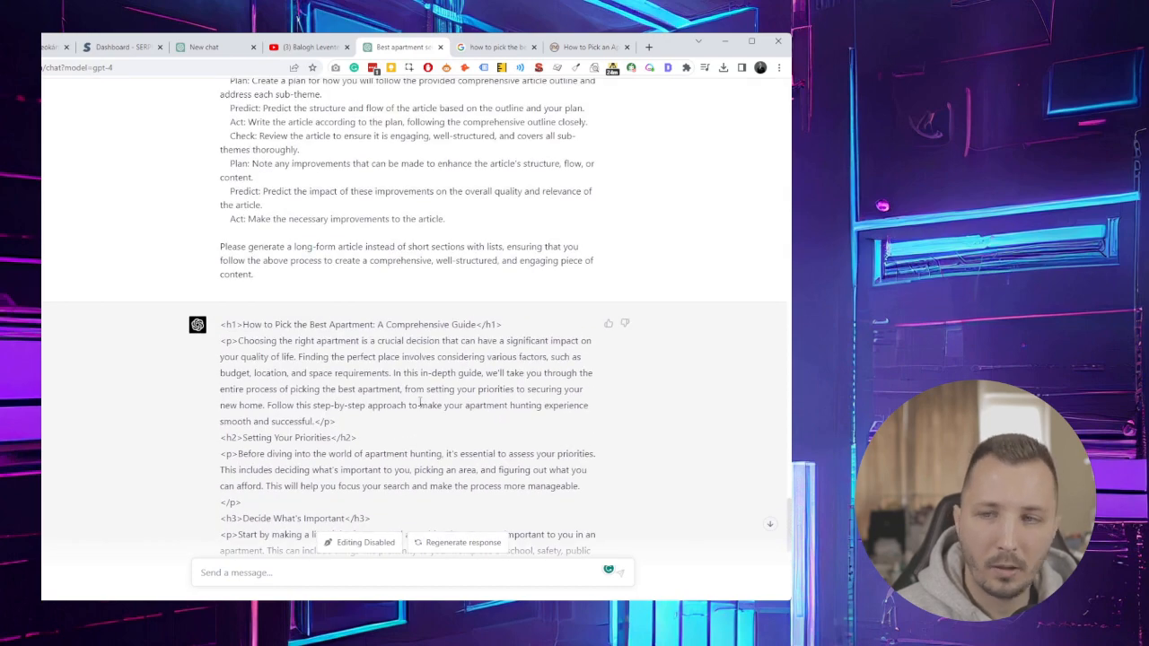
scroll("down", 3)
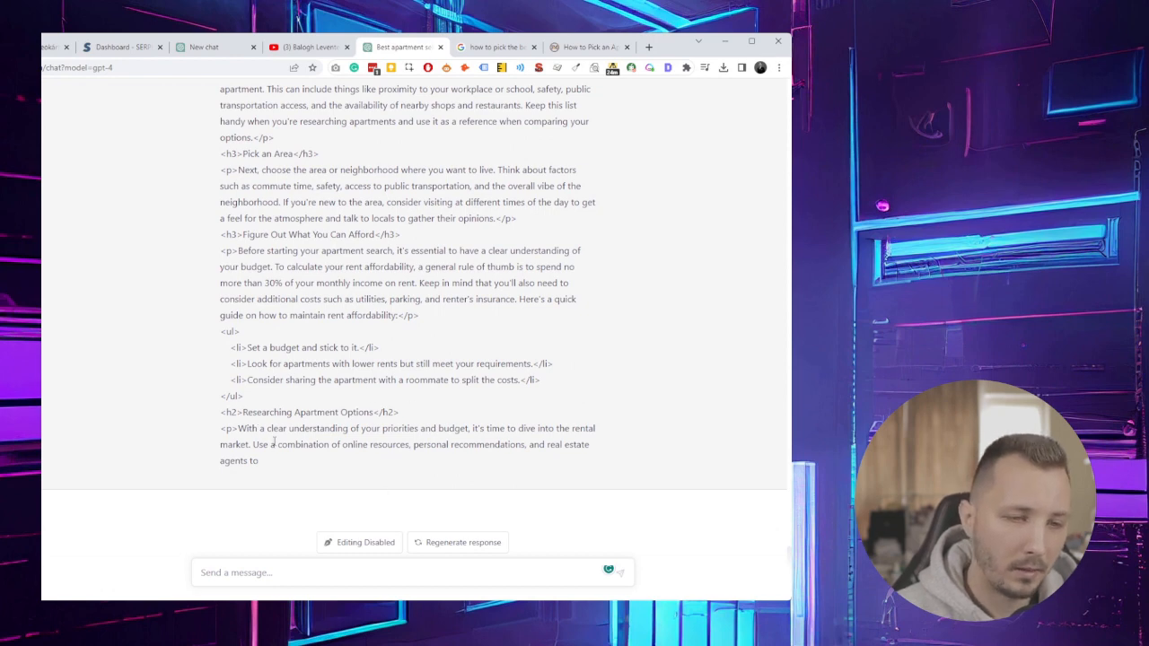
scroll("up", 3)
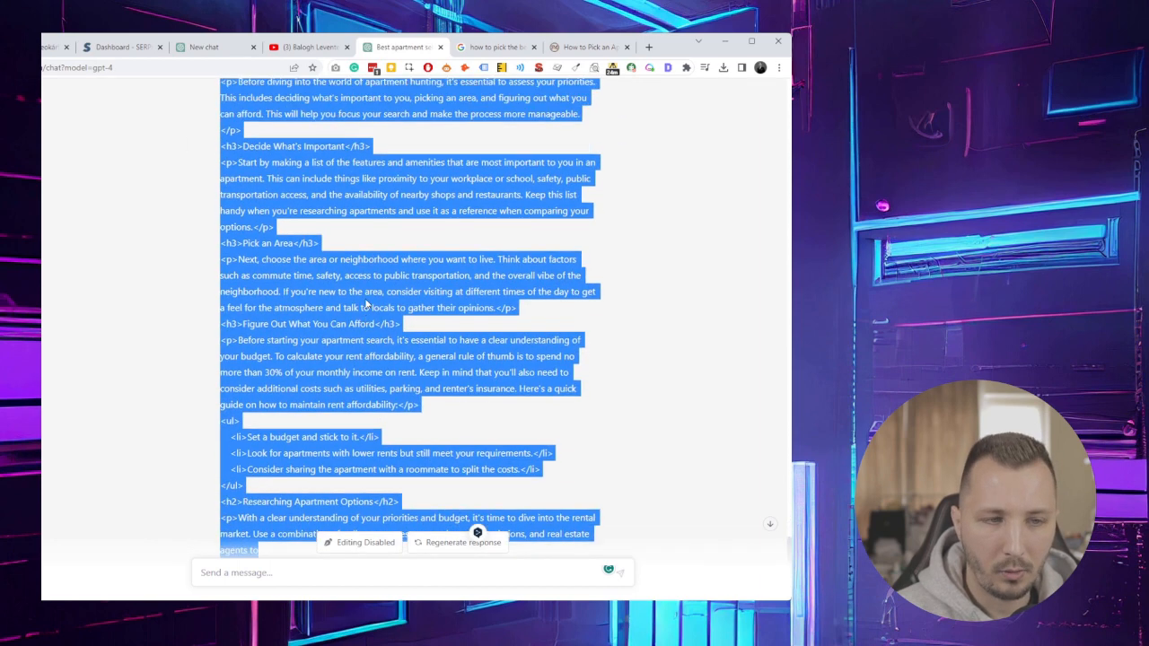
scroll("up", 3)
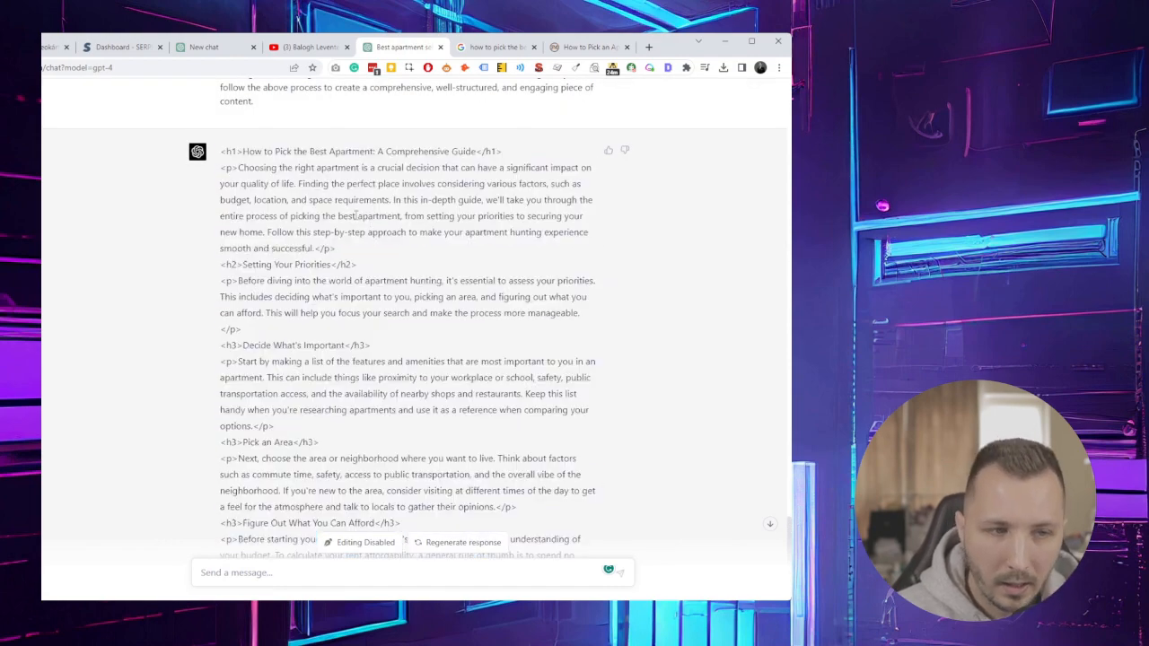
scroll("up", 3)
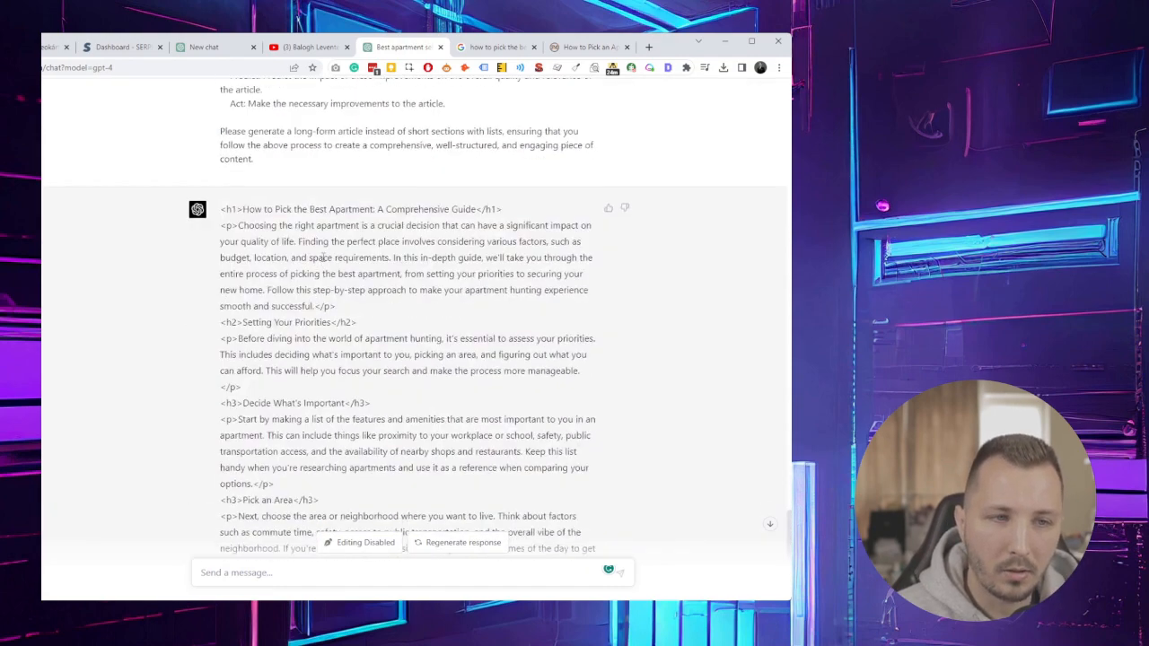
scroll("down", 3)
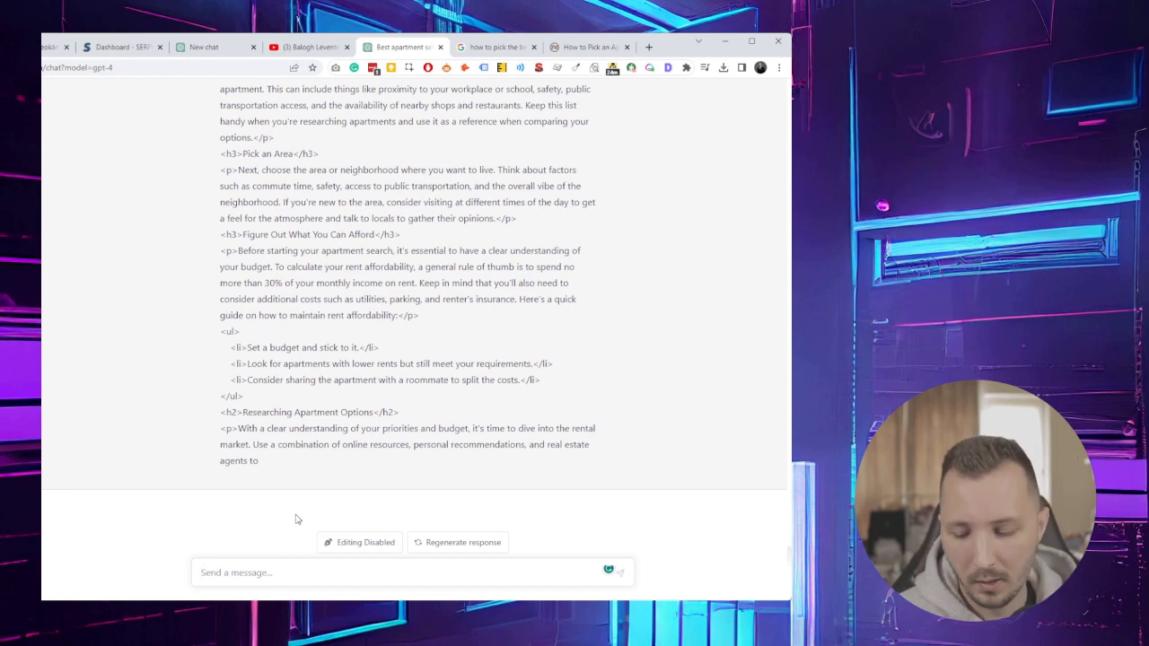
- Send 'Now give me a list of tables, lead magnets, calculators' for the article
type("Now give me")
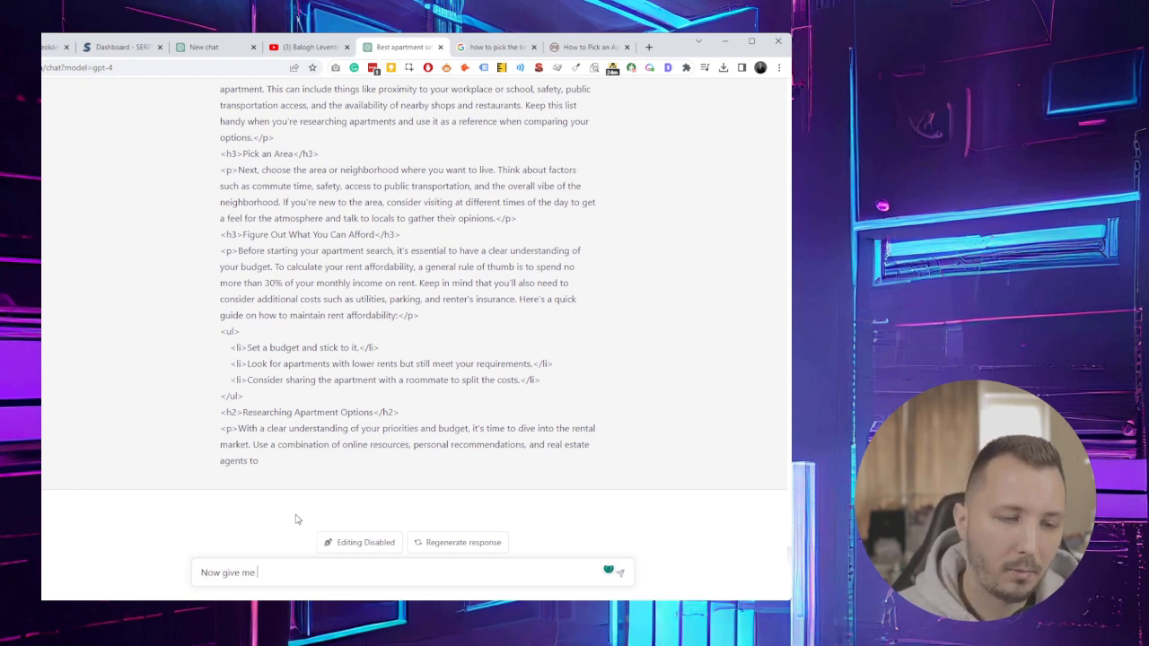
type("a list of table")
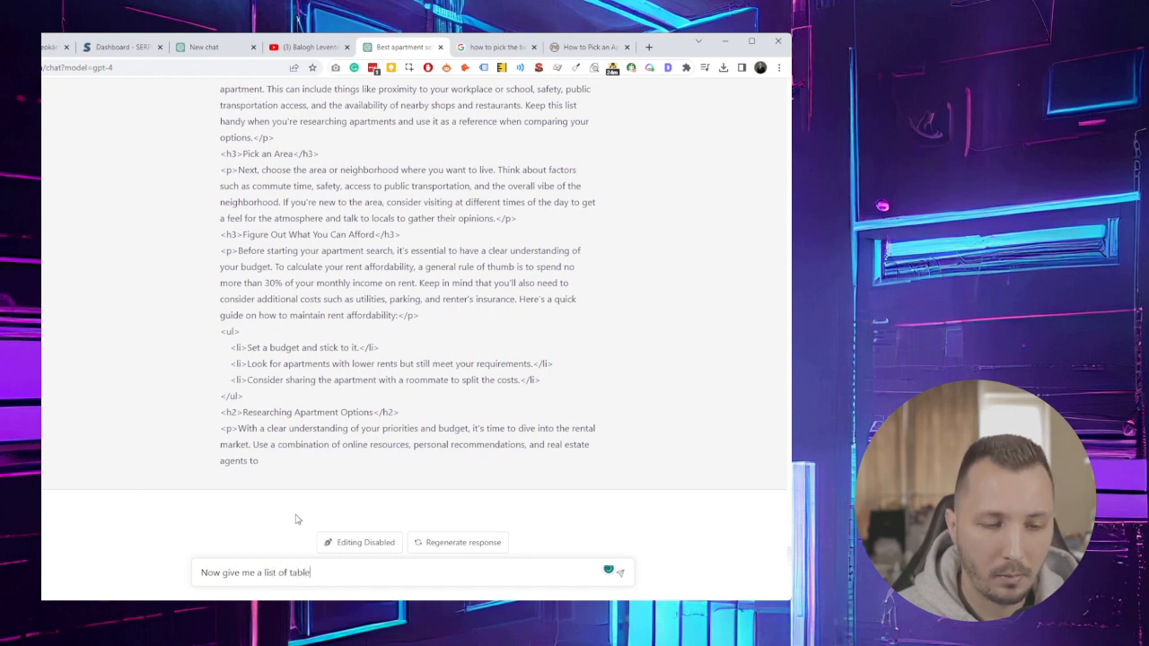
type("s, lead magnets, c")
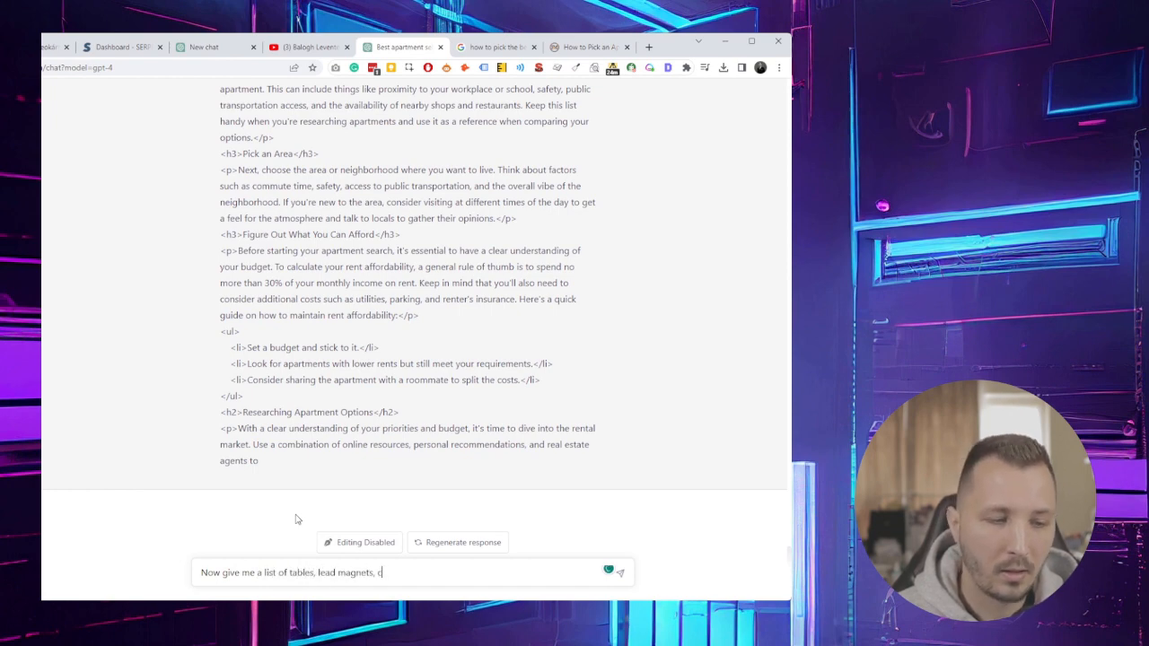
type("alculators")
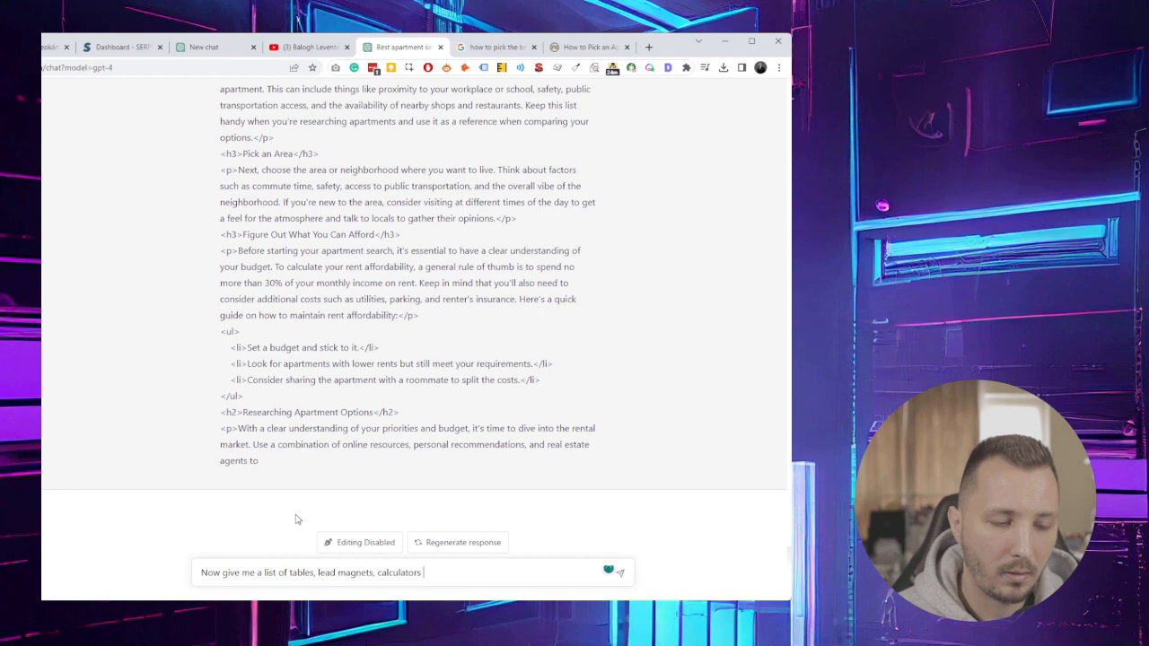
type("that I could add to")
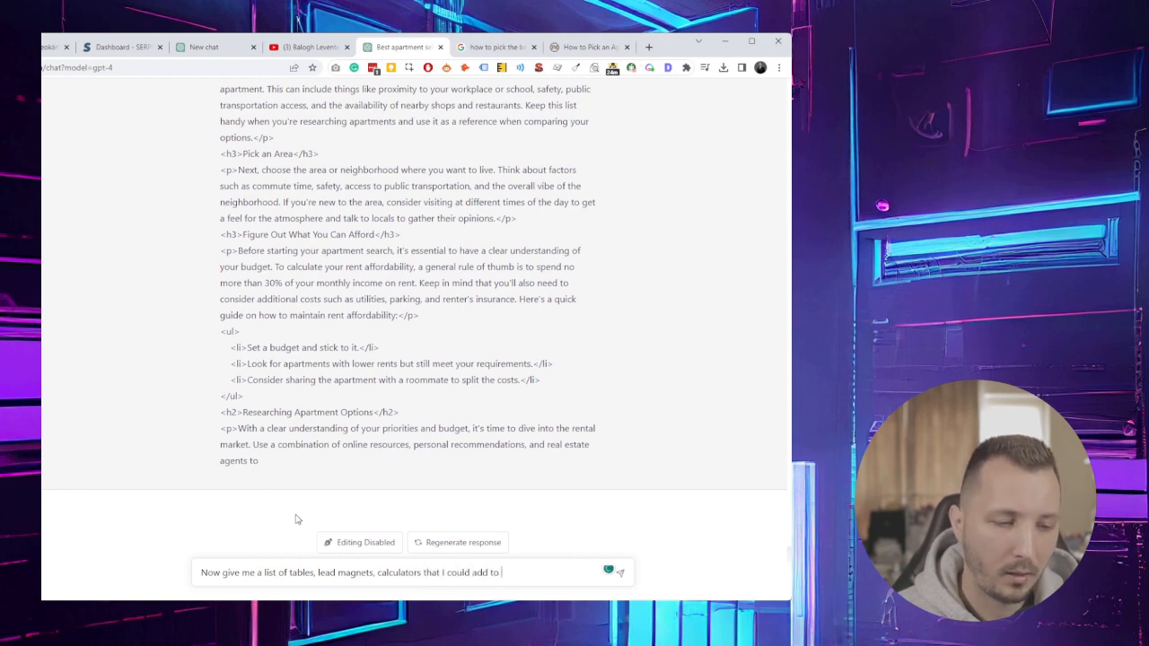
type("the article to make it more unique and provide a better user exper")
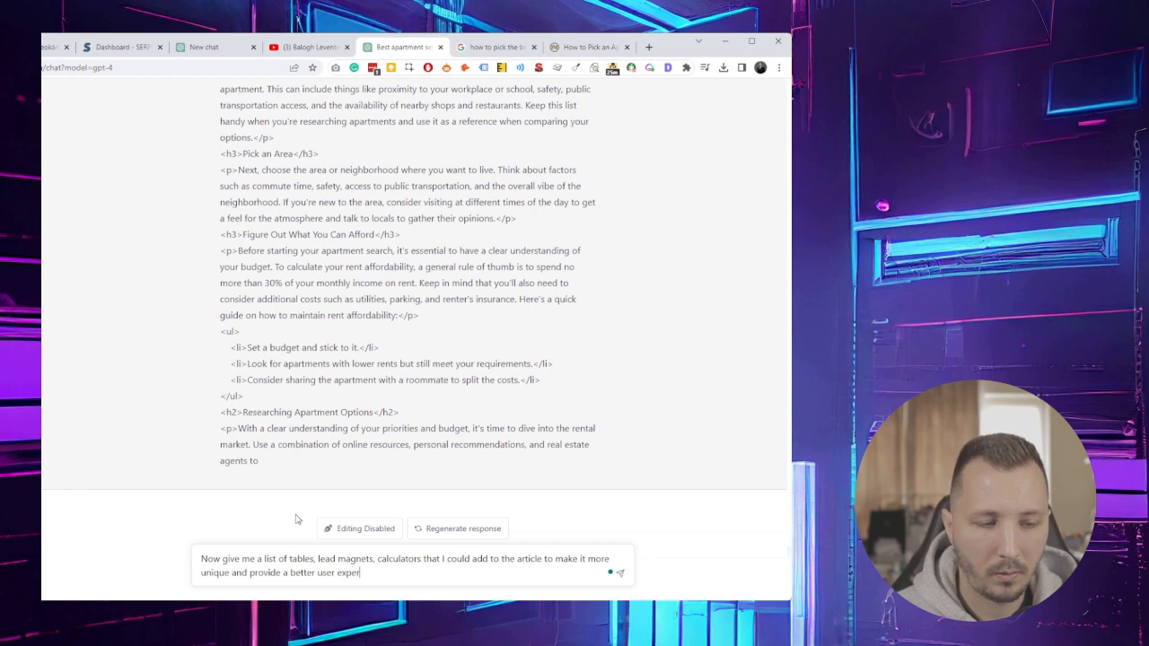
key("Return")
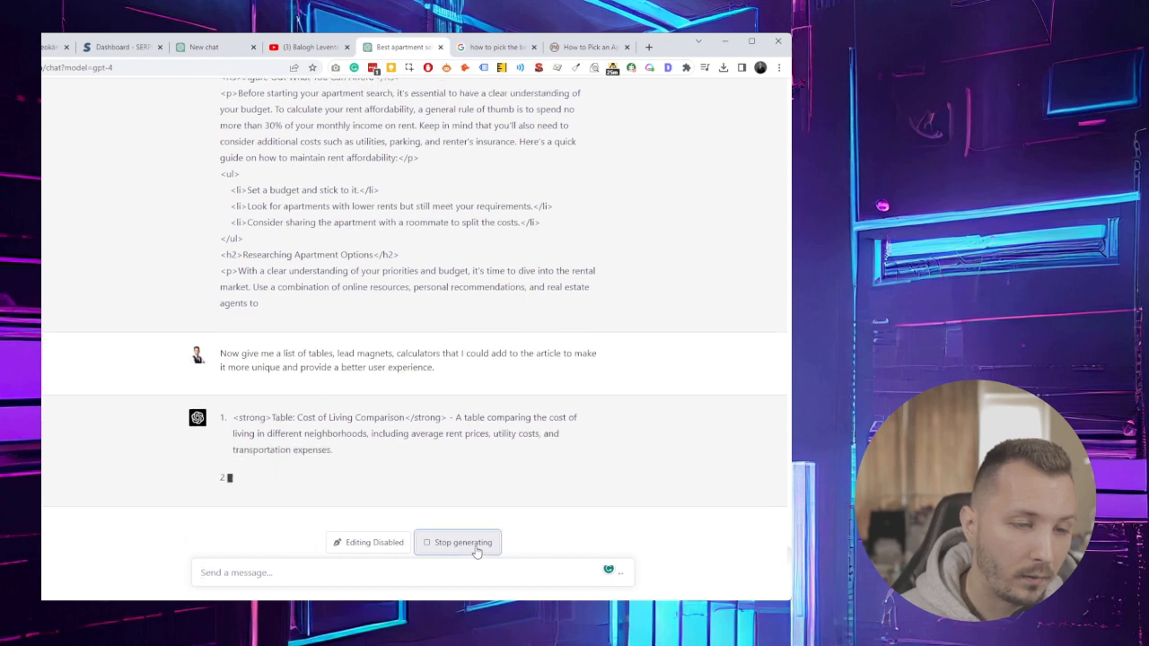
- Stop the reply, add 'I don't need HTML formatting' to the prompt, and resubmit
left_click(458, 542)
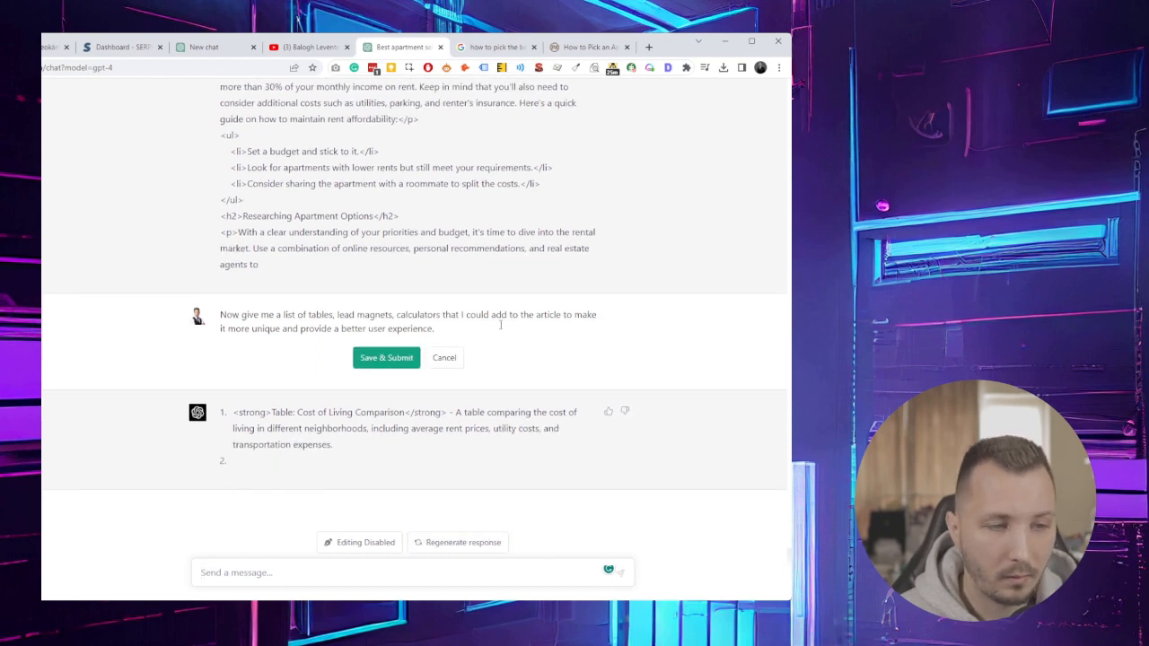
type("I don't need")
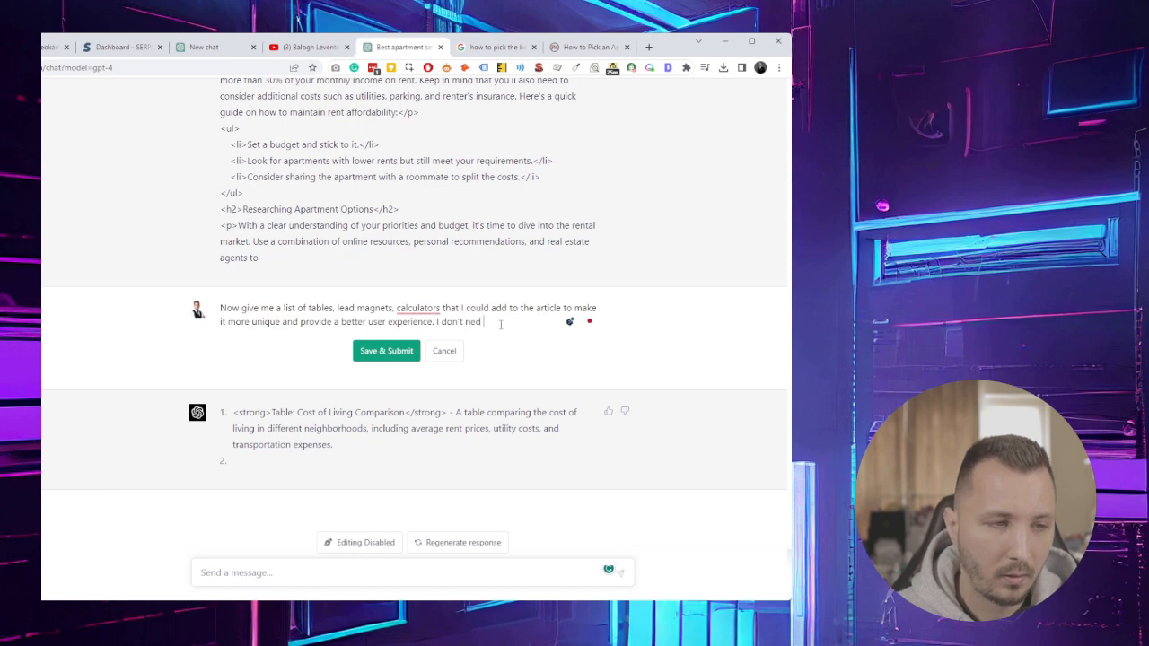
type("HTML formatting.")
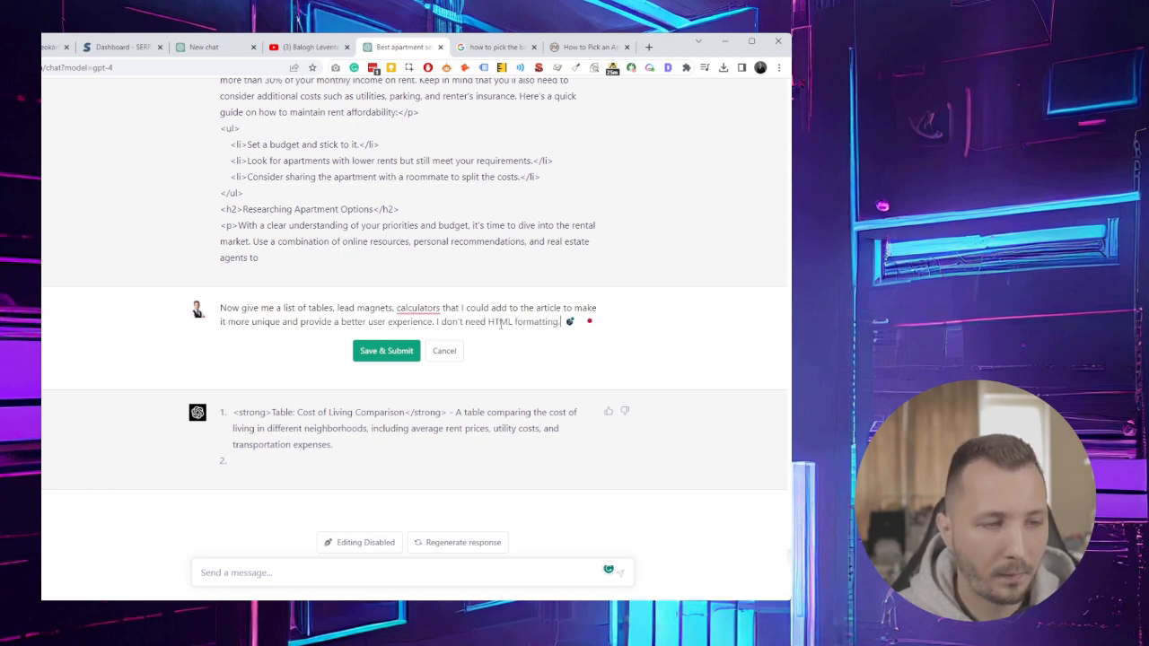
left_click(386, 351)
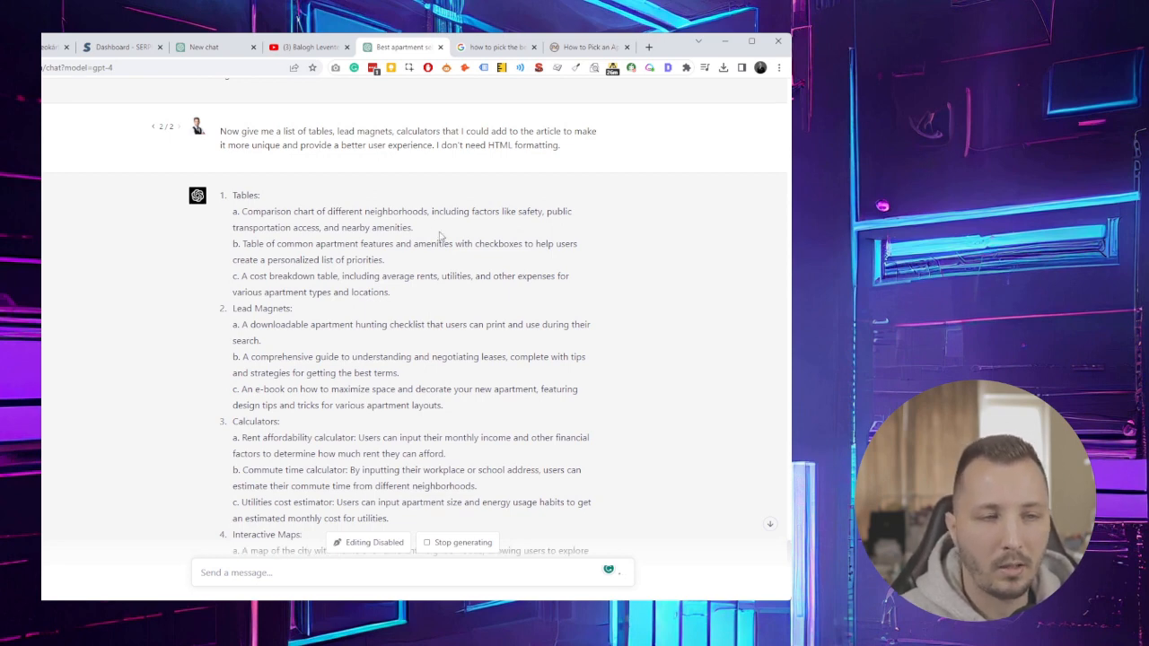
- Scroll down as the list finishes with interactive maps and Quizzes and Assessments
scroll("down", 3)
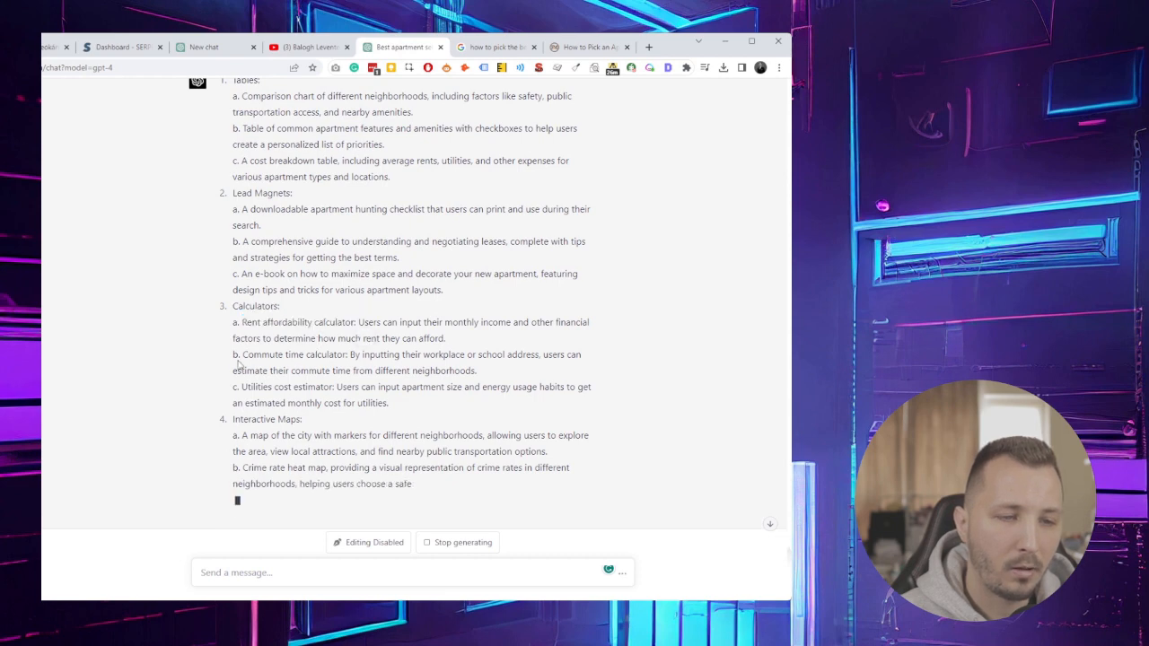
double_click(293, 354)
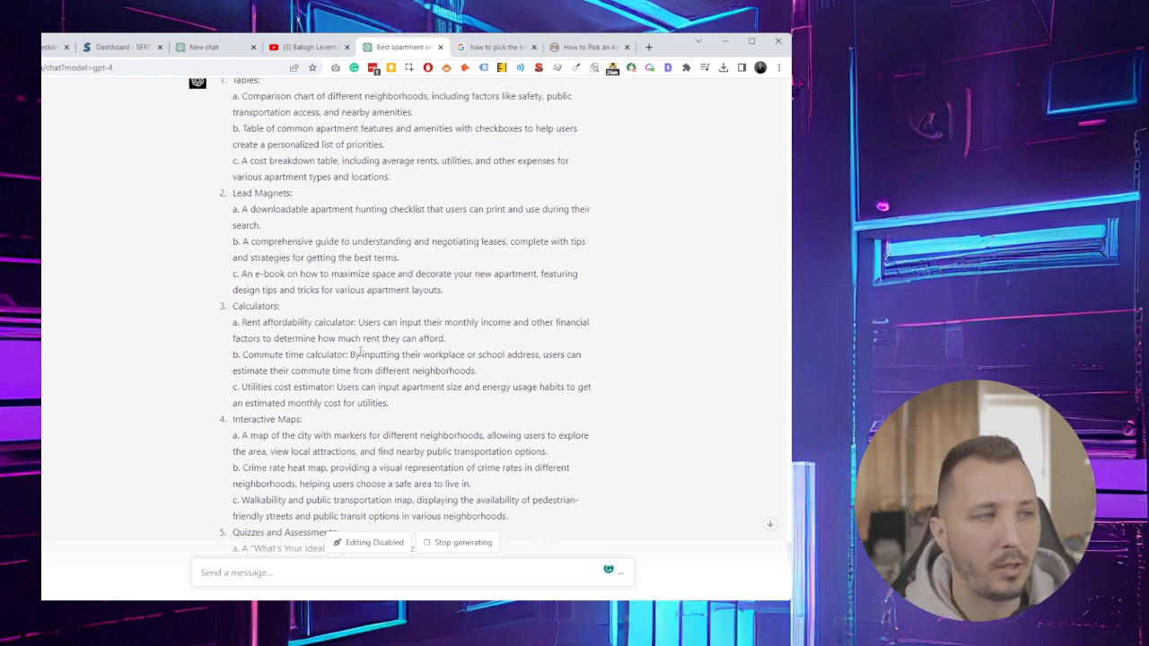
scroll("down", 3)
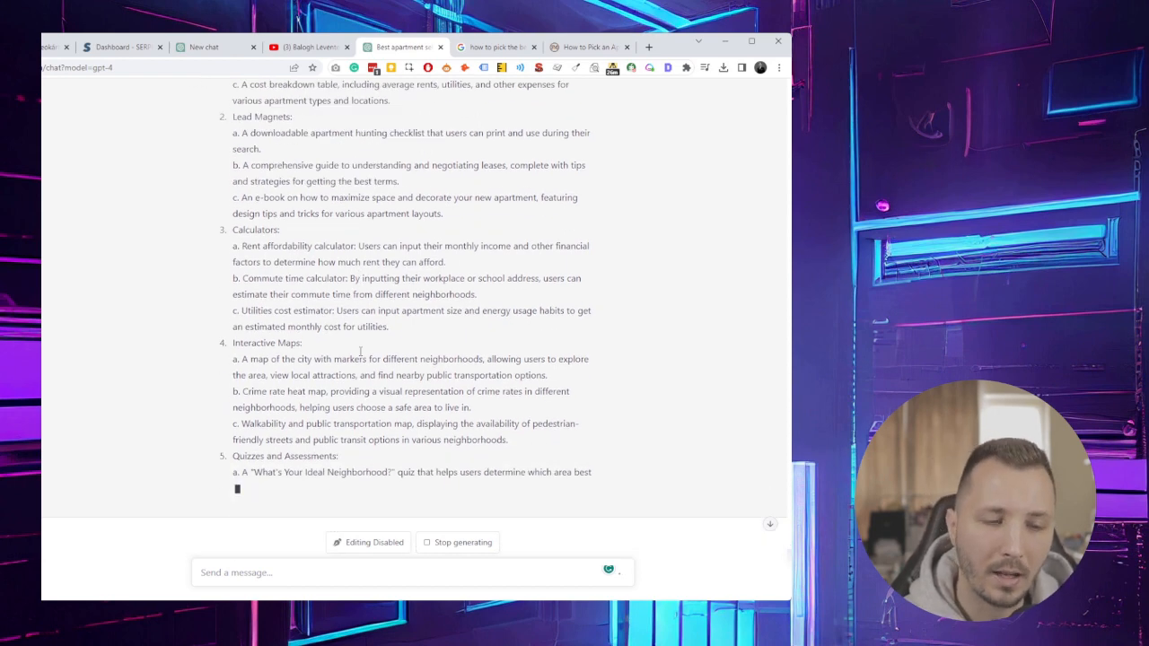
scroll("down", 3)
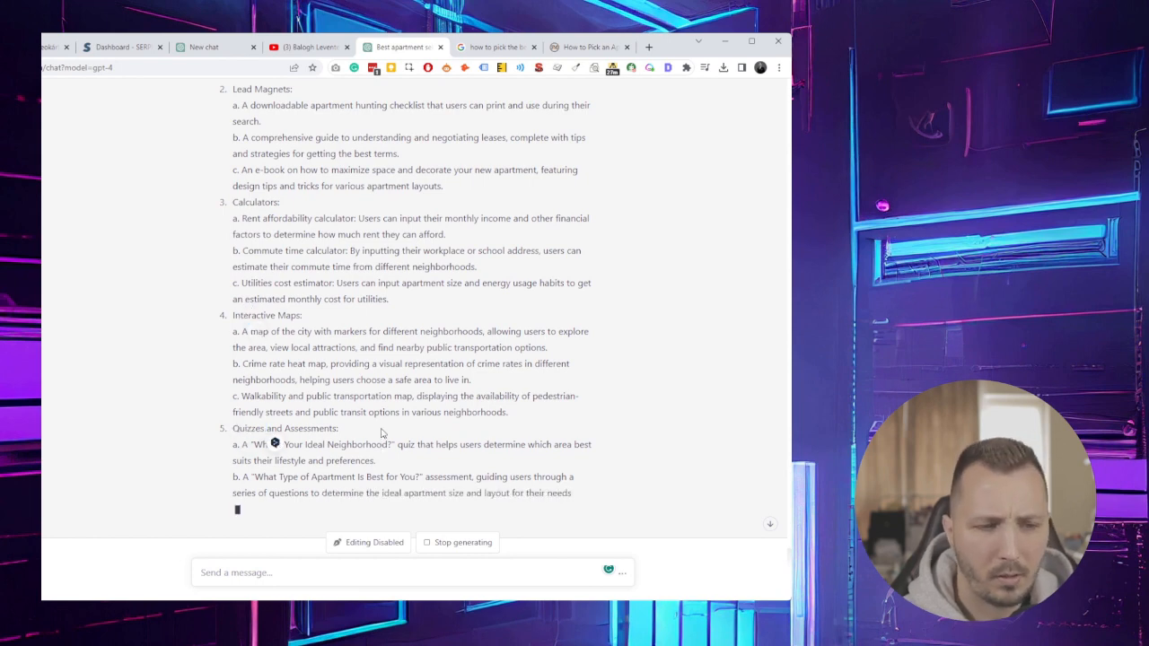
double_click(246, 428)
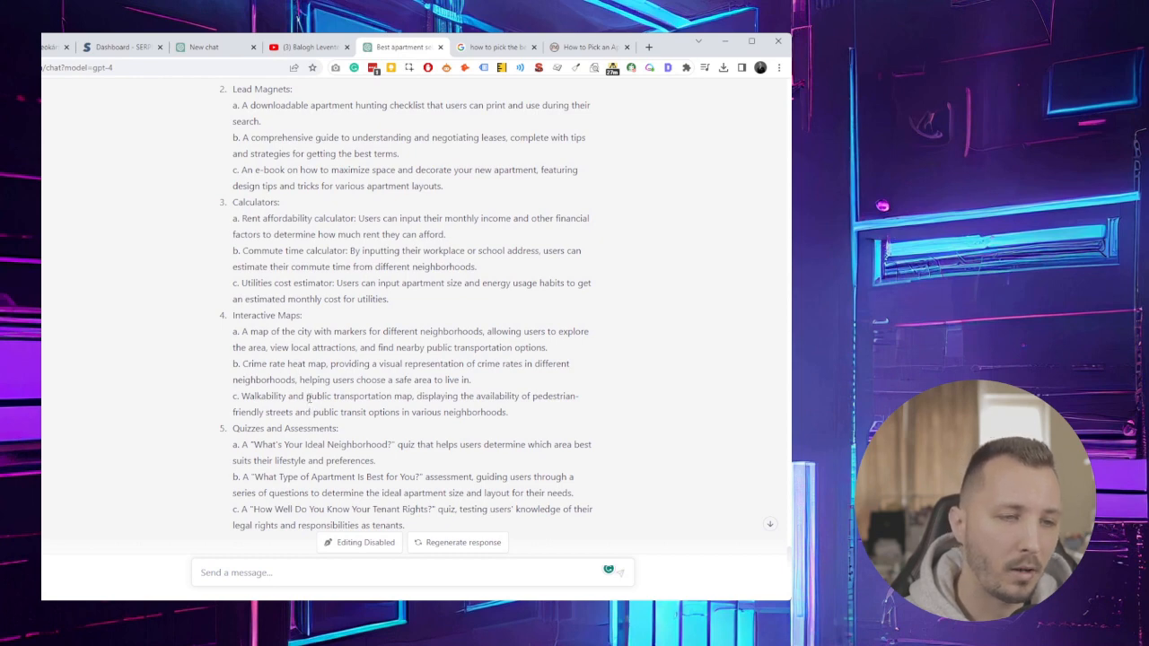
scroll("down", 3)
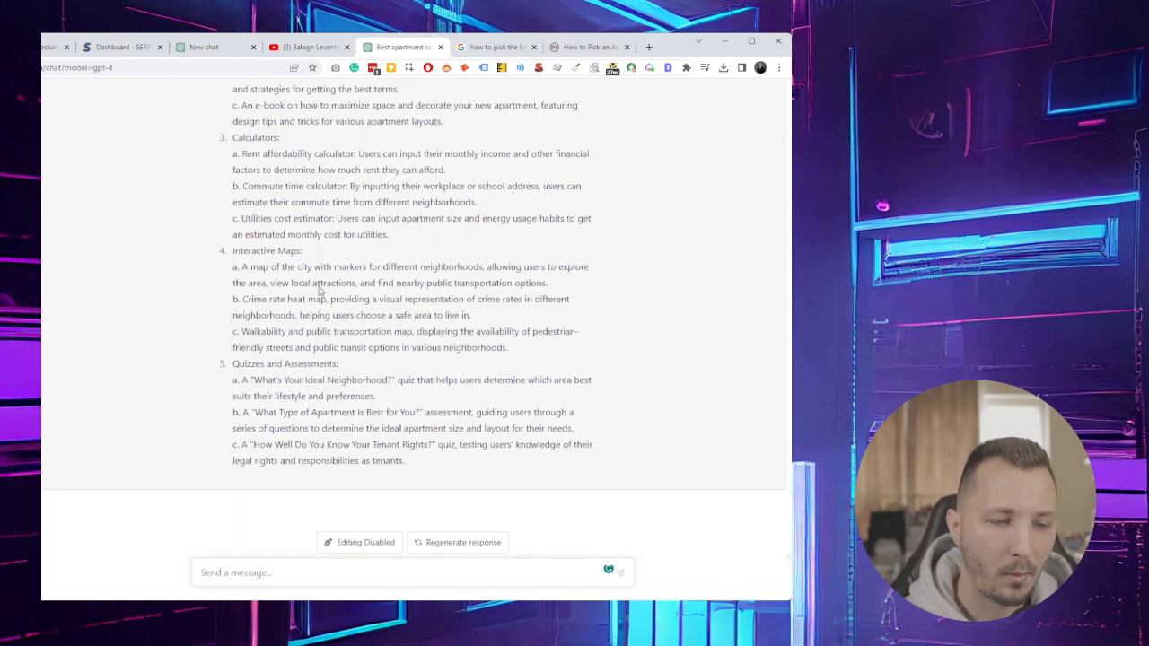
mouse_move(303, 465)
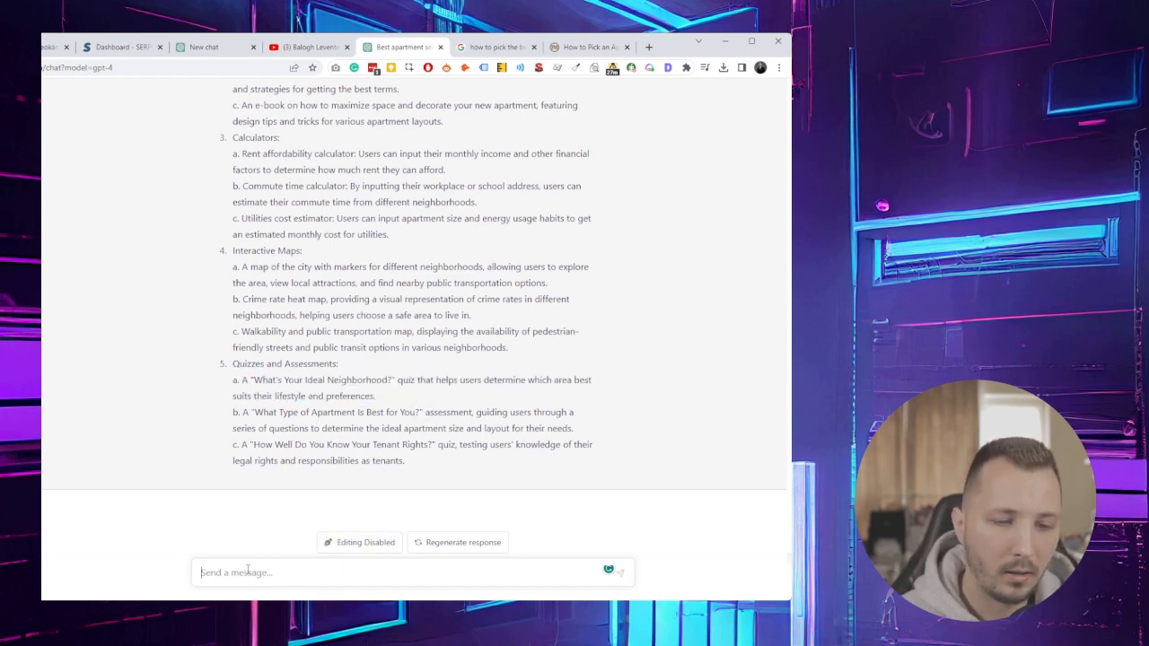
- Type and send 'Develop this Quizz:' with the neighborhood quiz idea
type("Develop this")
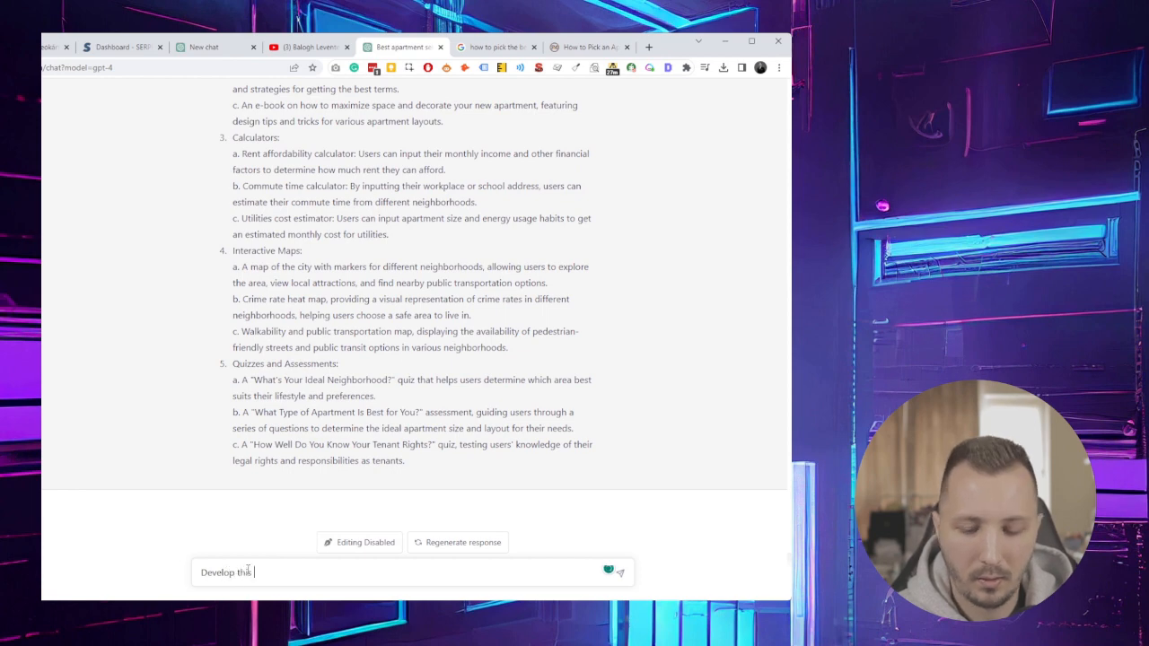
type("Quizz:")
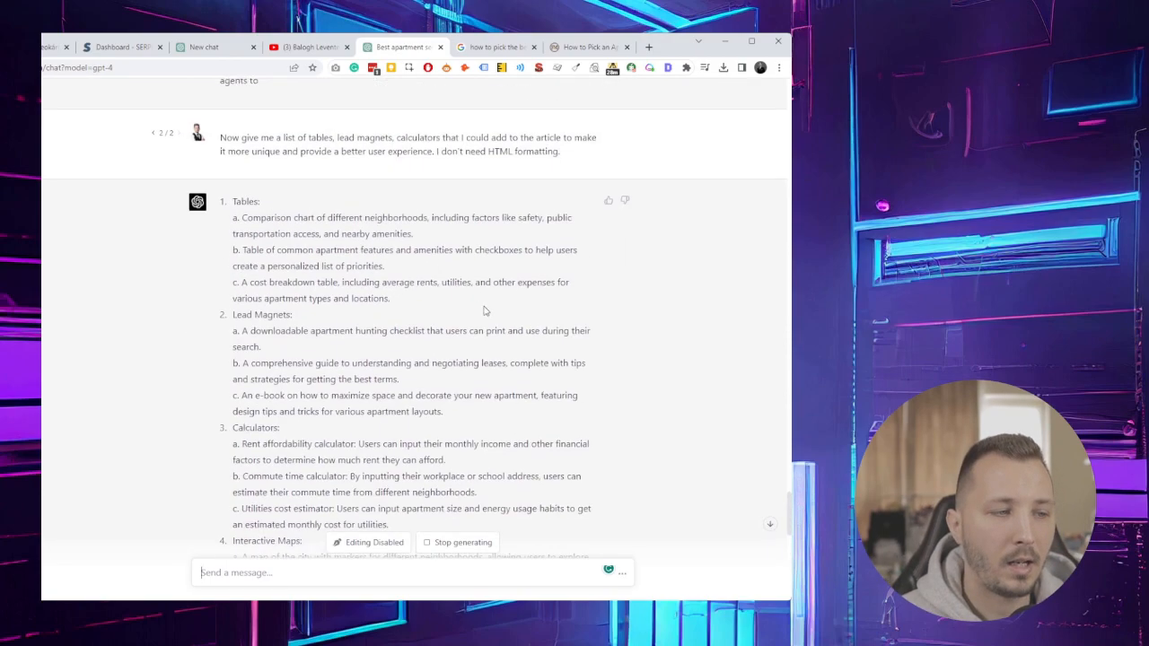
- Select the article's unfinished final sentence, then scroll down to the five-question neighborhood quiz
scroll("up", 3)
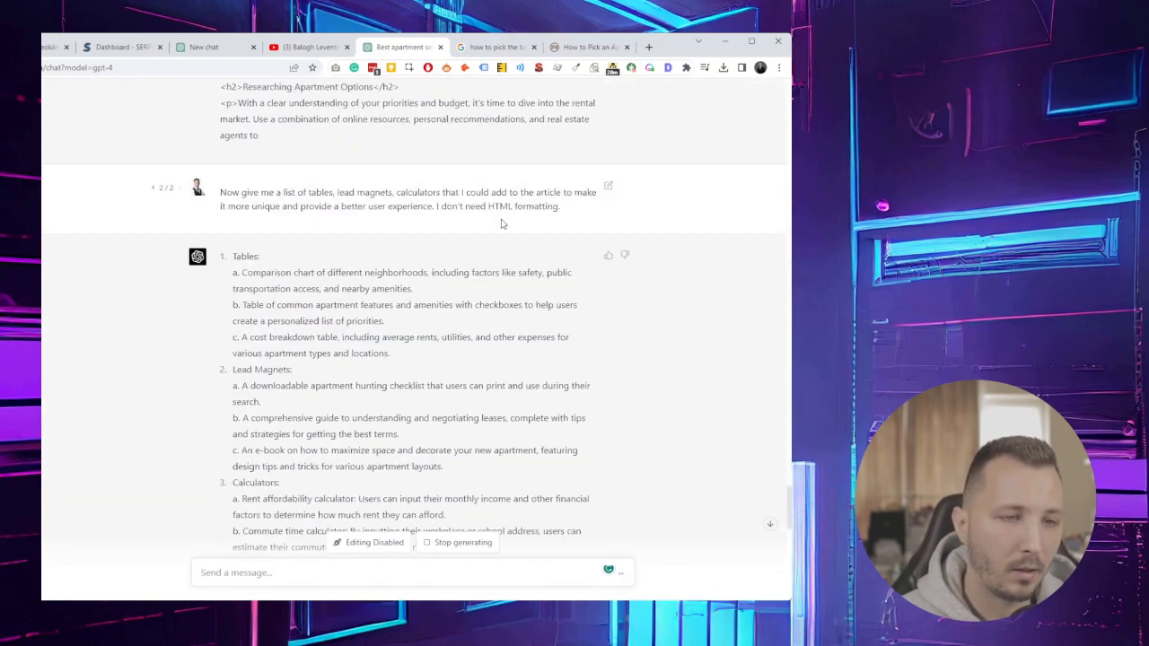
scroll("up", 3)
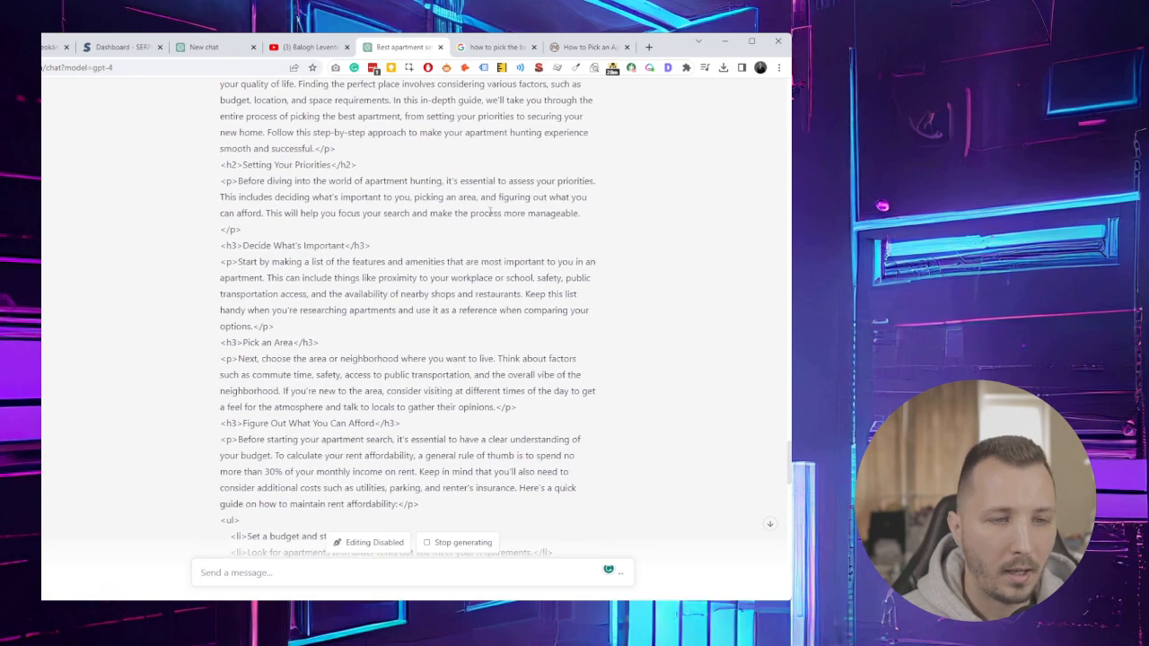
scroll("down", 3)
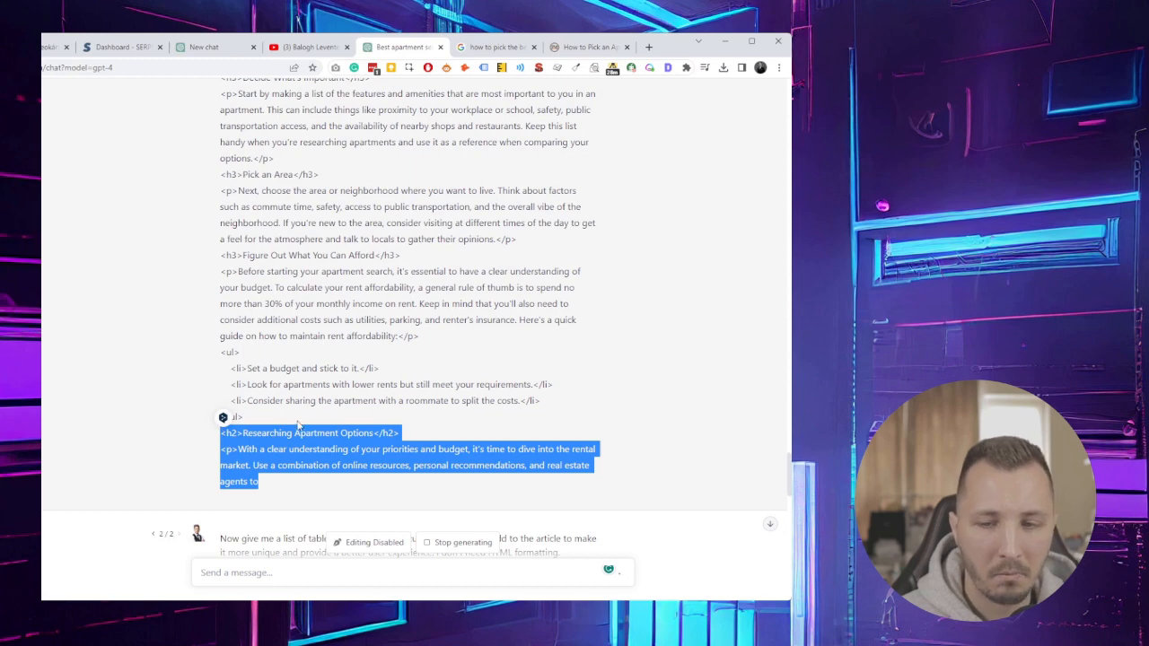
scroll("down", 3)
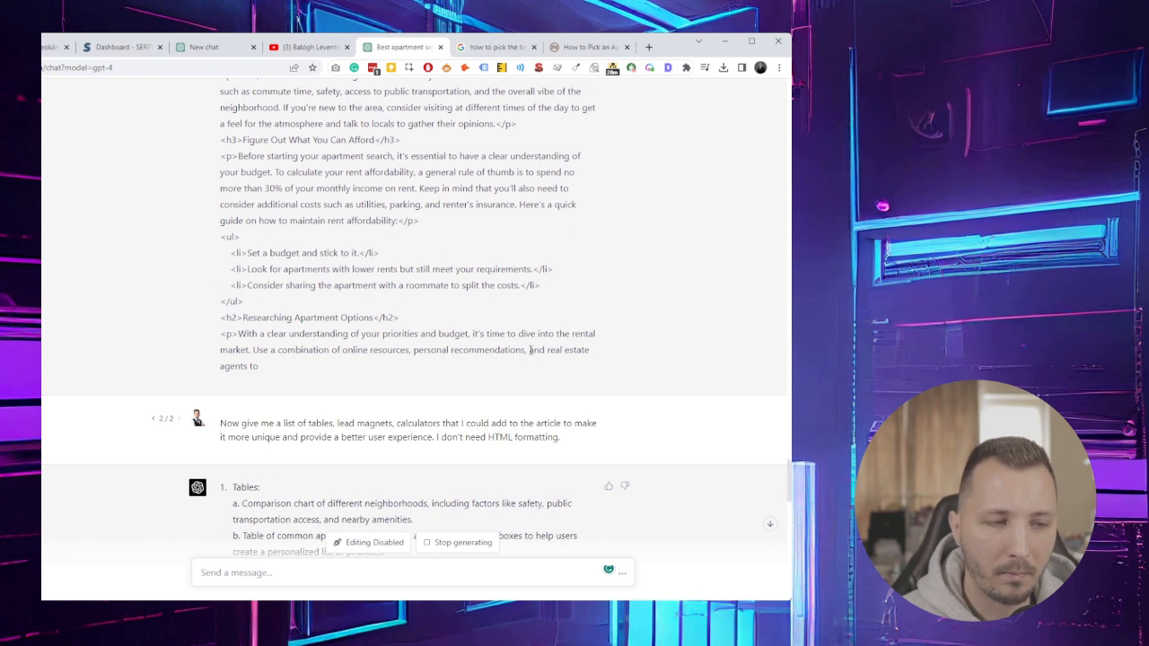
left_click_drag(531, 349, 259, 366)
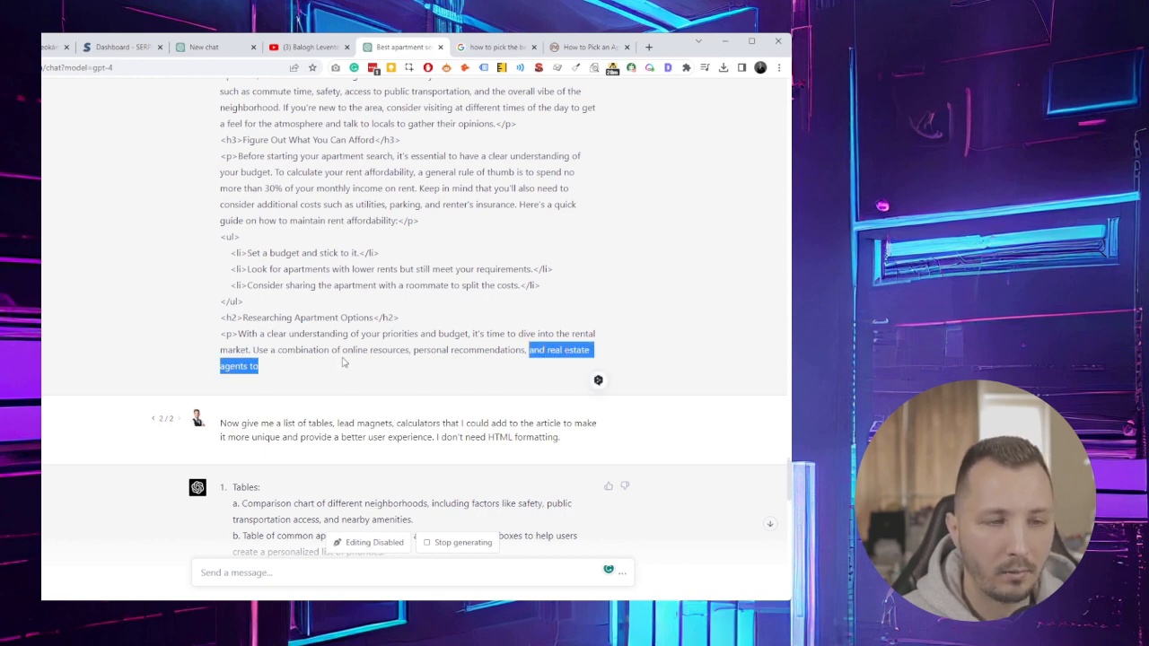
mouse_move(303, 407)
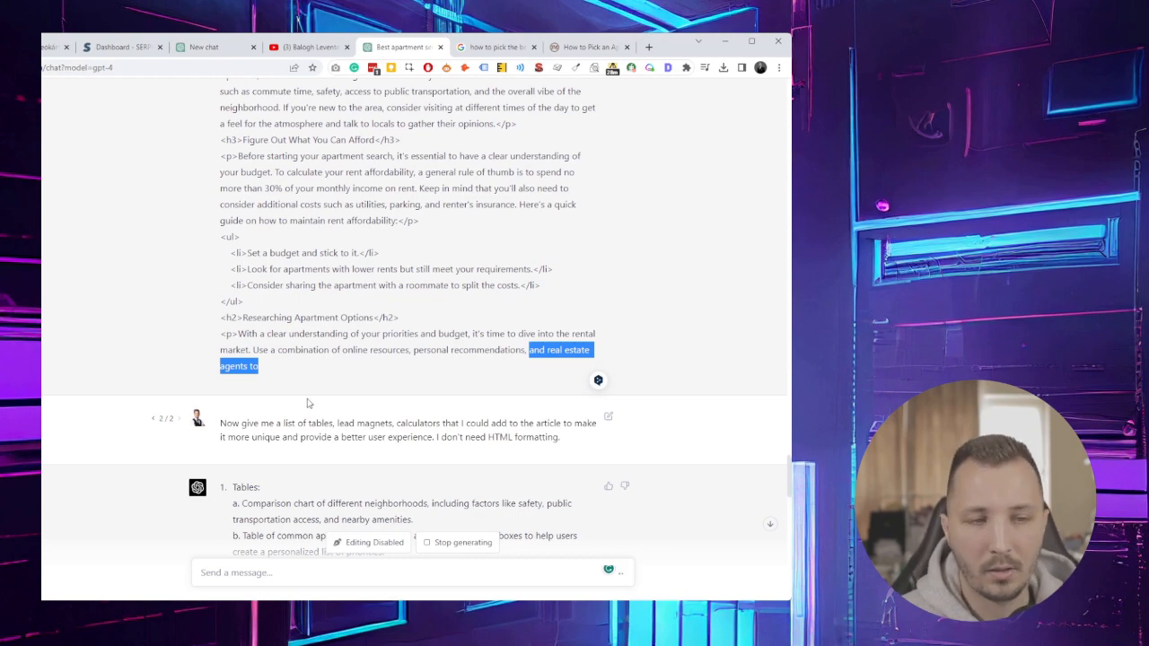
scroll("up", 3)
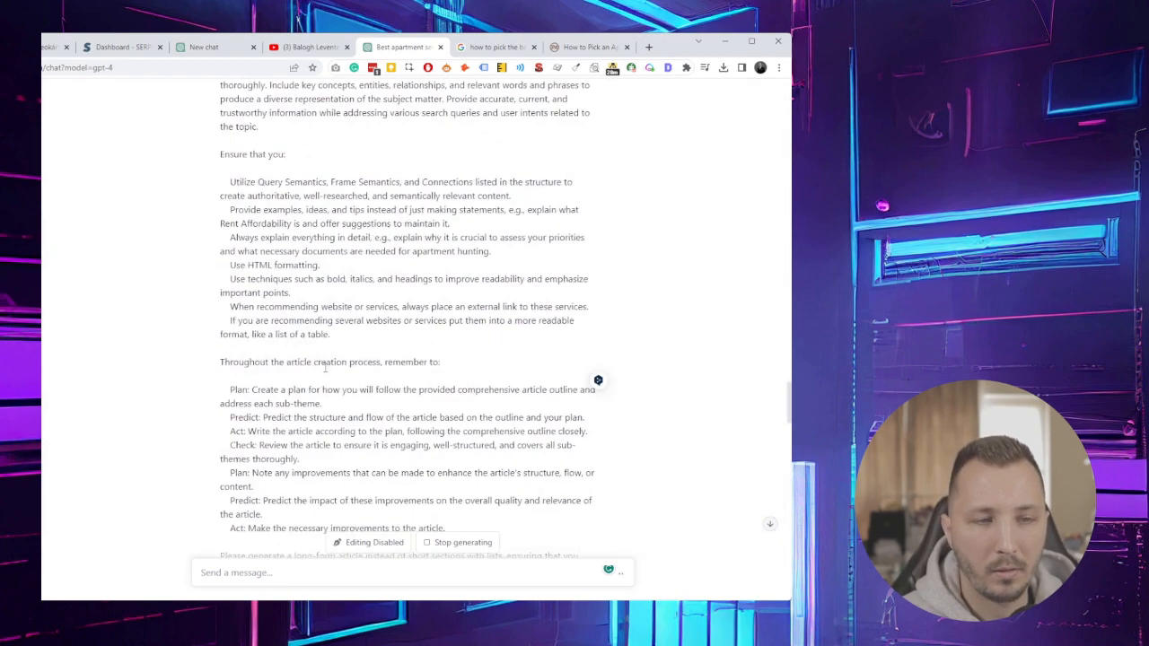
scroll("down", 3)
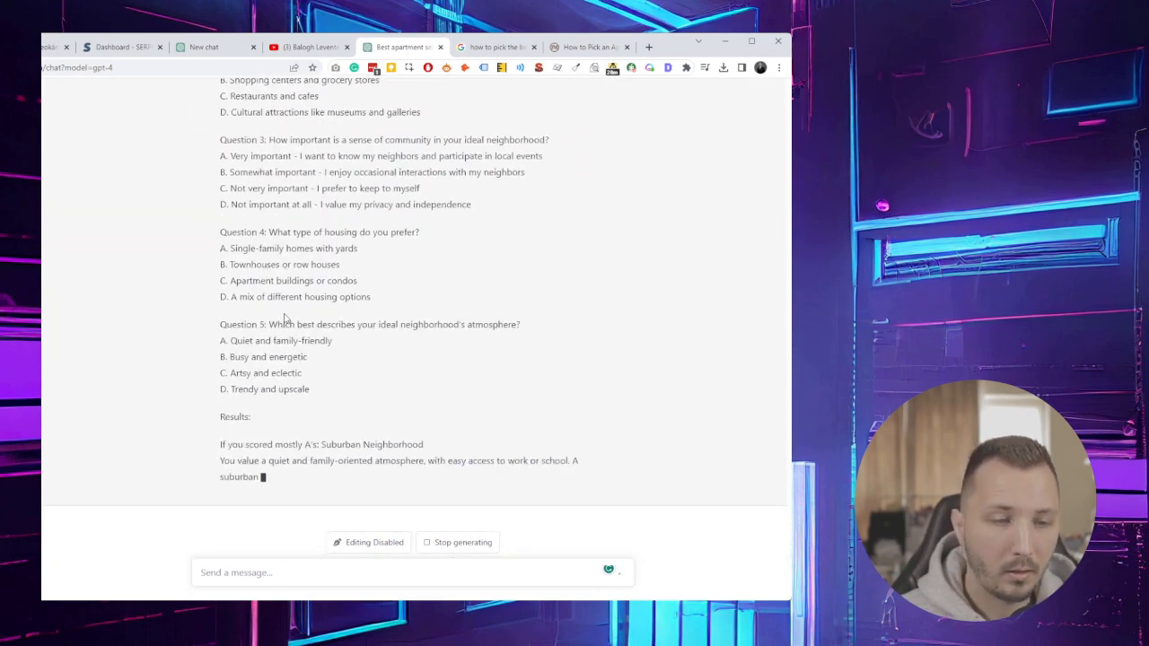
- Scroll along as Suburban, Urban Residential and Transit-Oriented results generate
scroll("down", 3)
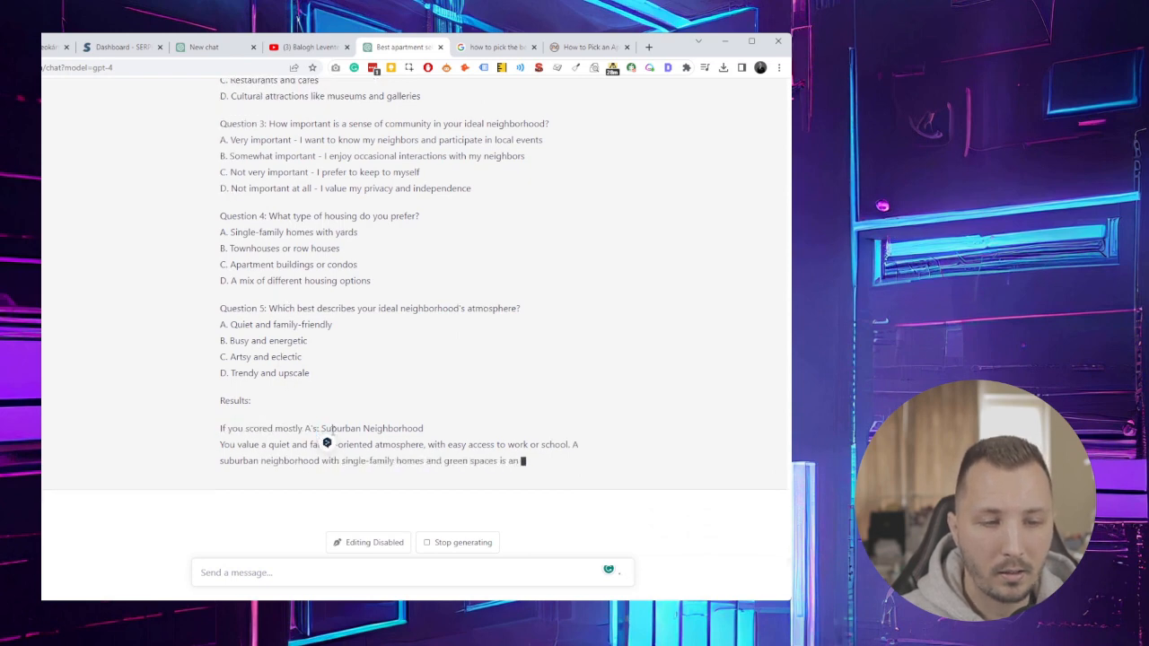
scroll("down", 3)
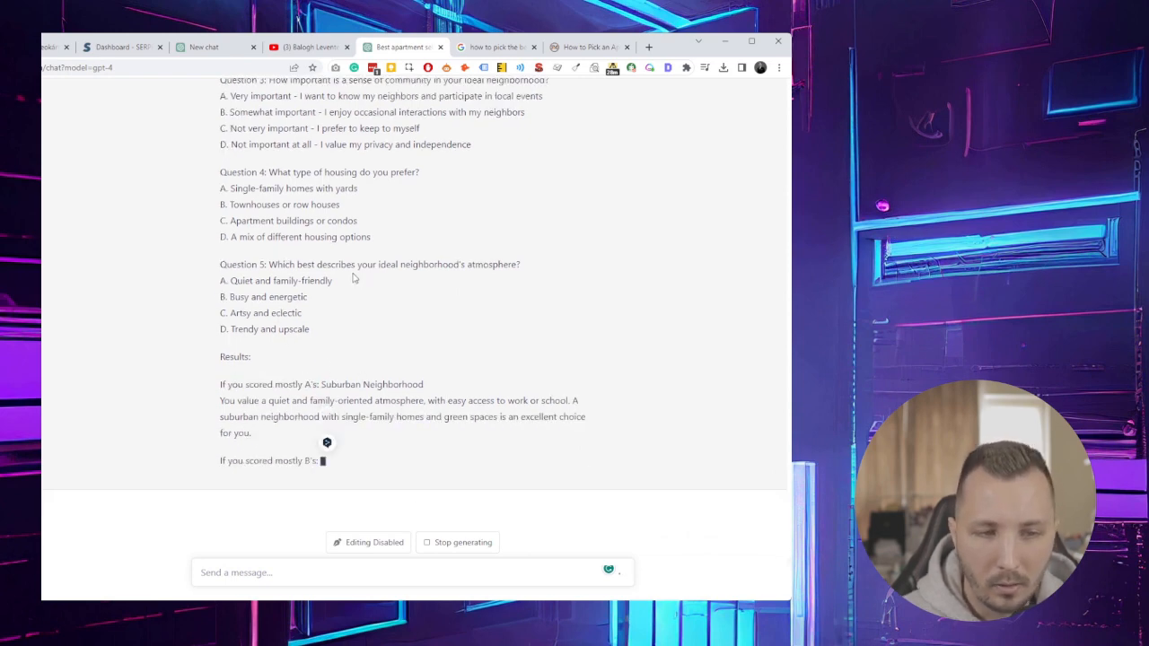
scroll("up", 3)
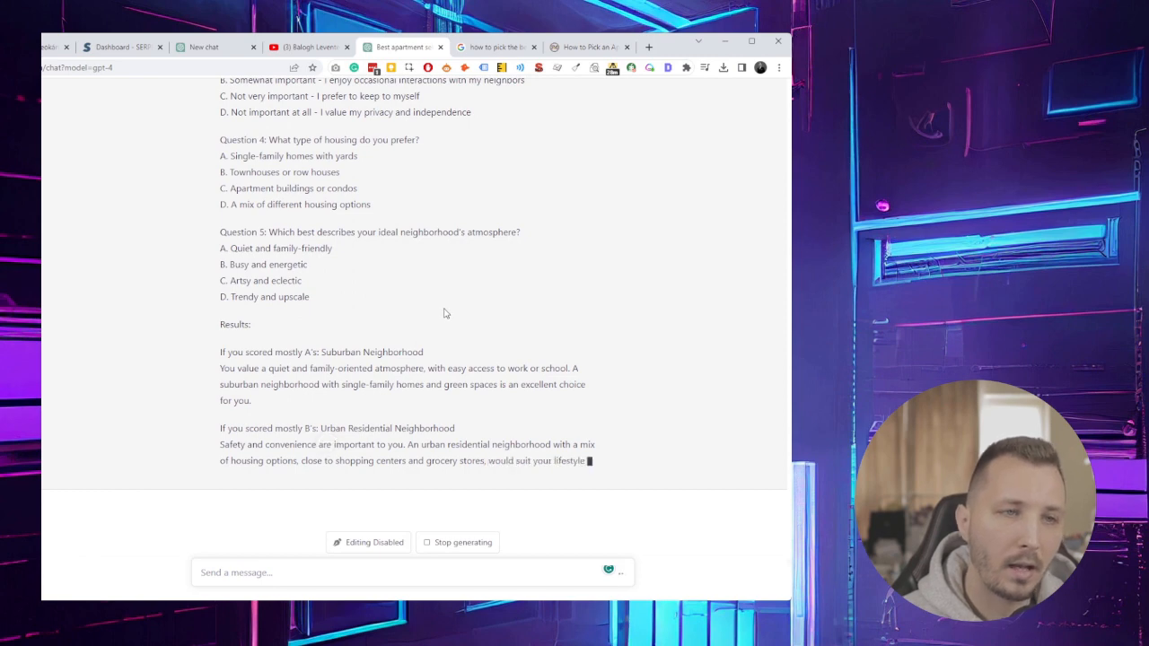
scroll("down", 3)
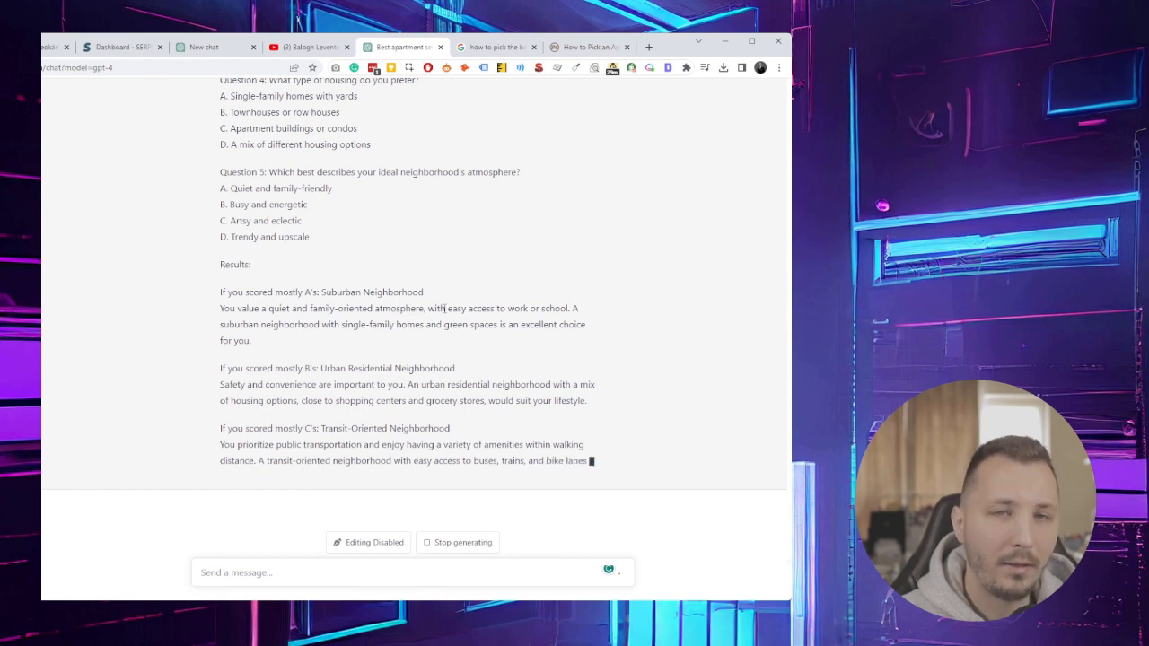
scroll("down", 3)
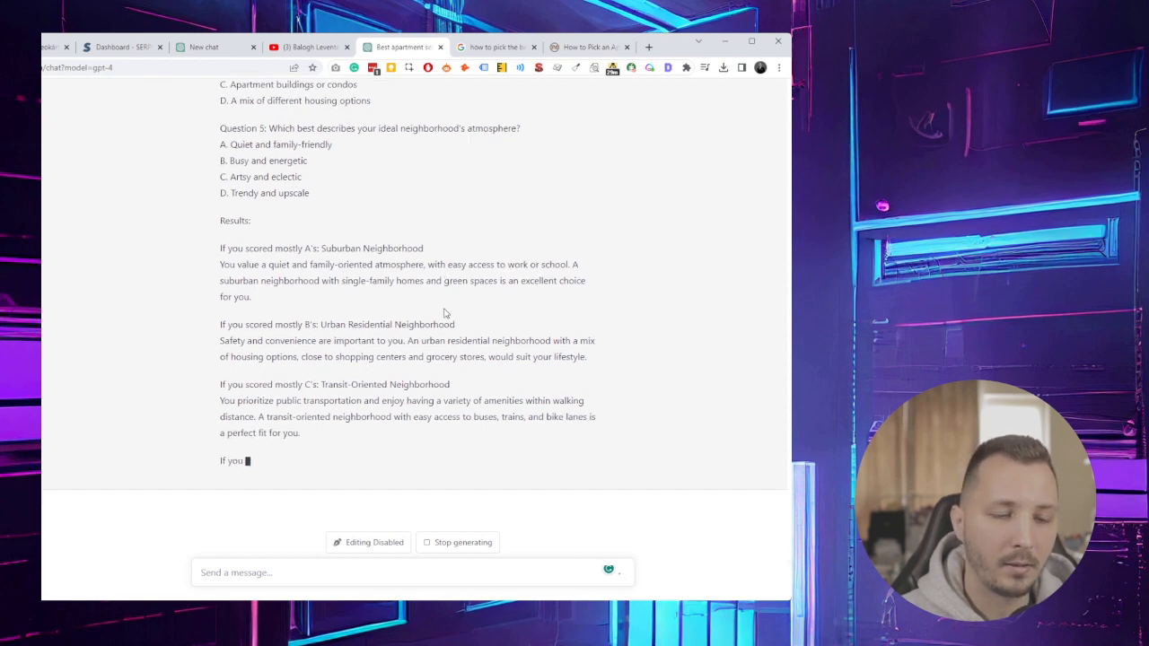